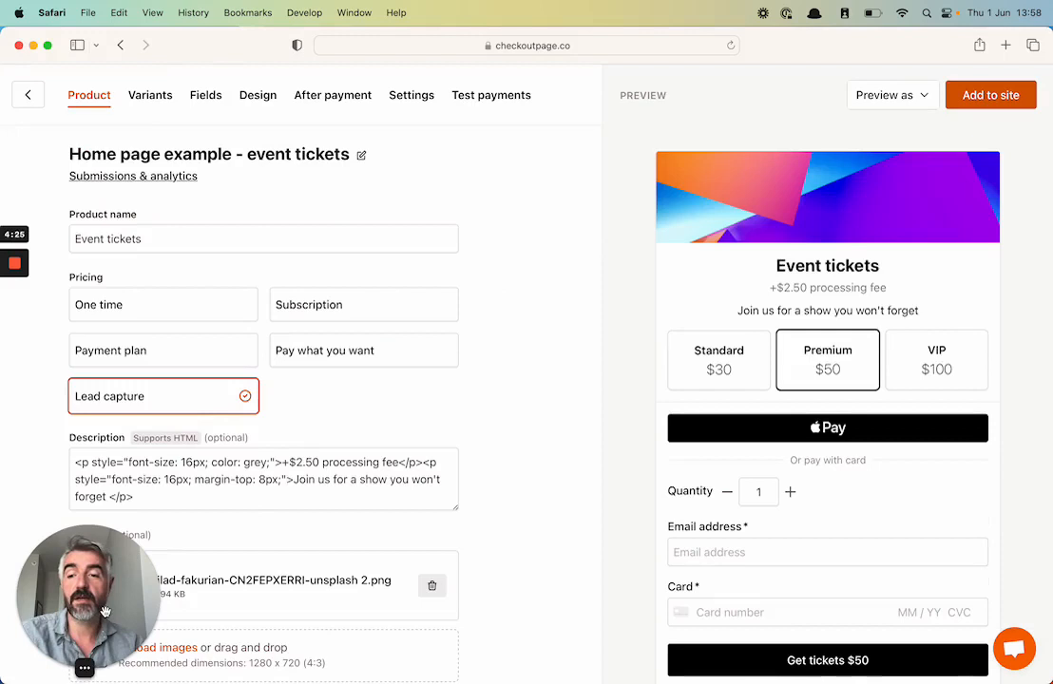
Step: Show the event tickets checkout's integrations, listing Google Sheets and Webhooks
left_click(411, 95)
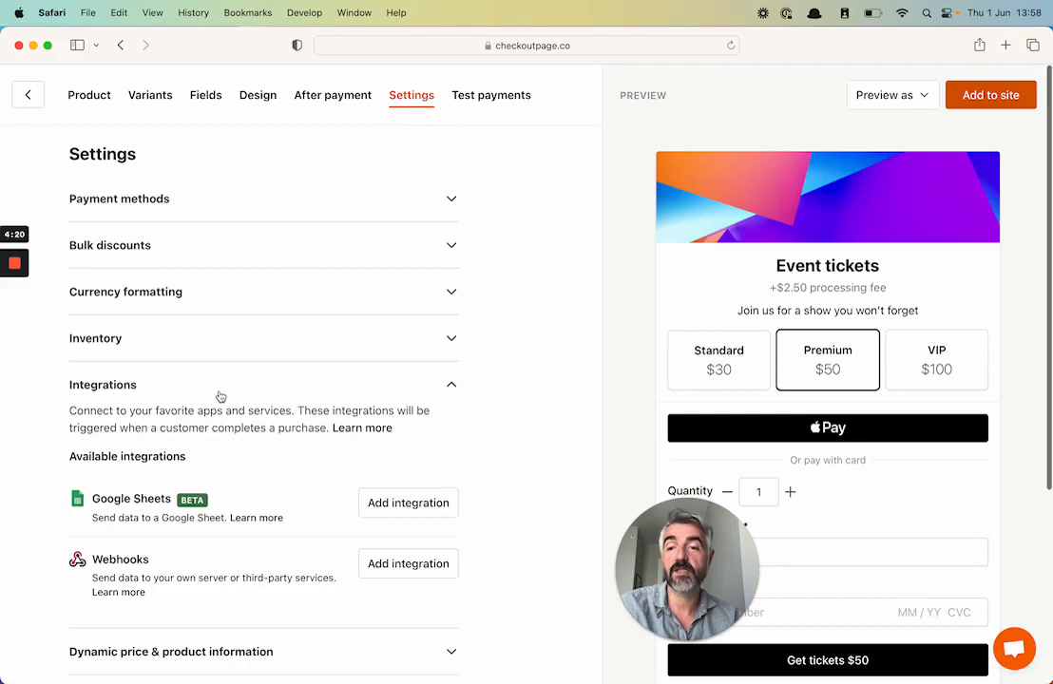
scroll("down", 3)
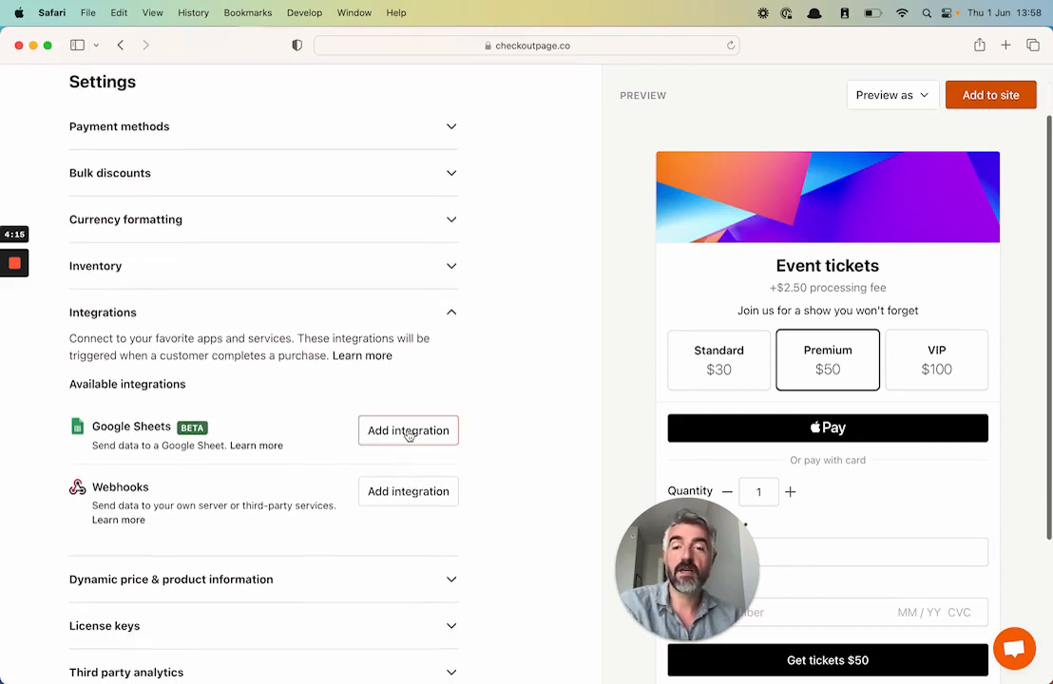
Step: Add Google Sheets, sign in with a Google account, and allow spreadsheet access
left_click(408, 431)
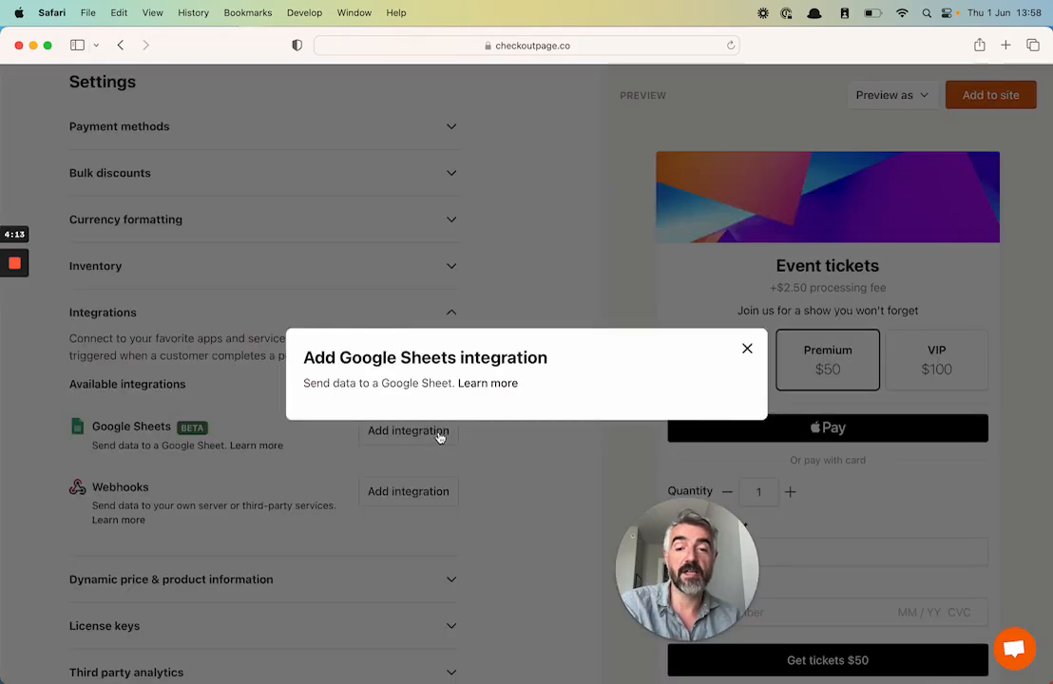
left_click(408, 430)
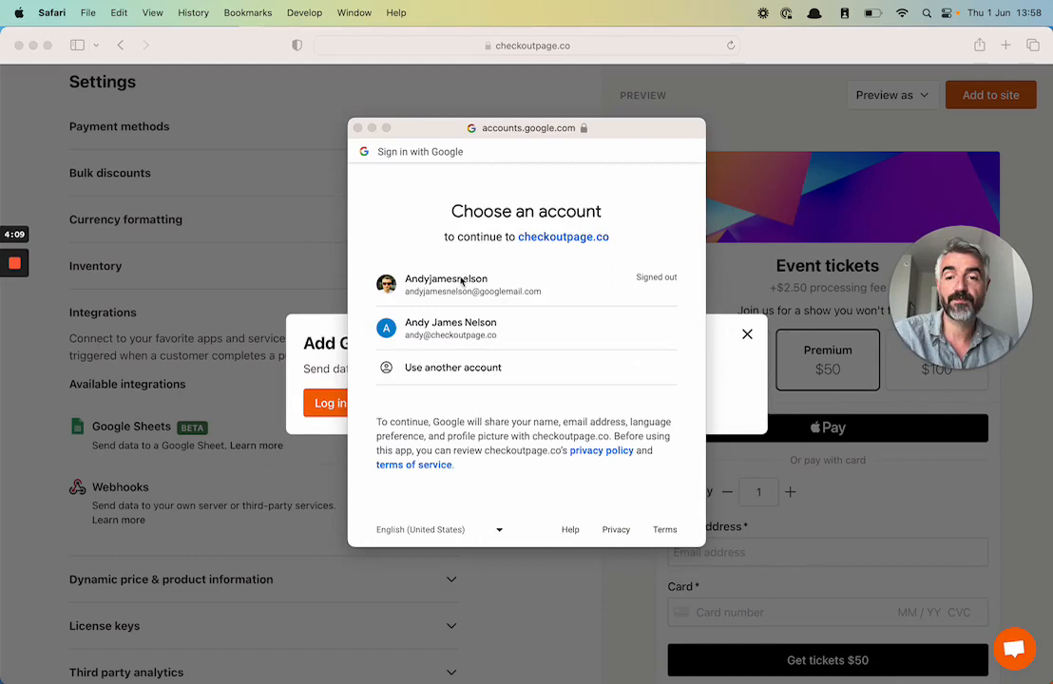
left_click(450, 328)
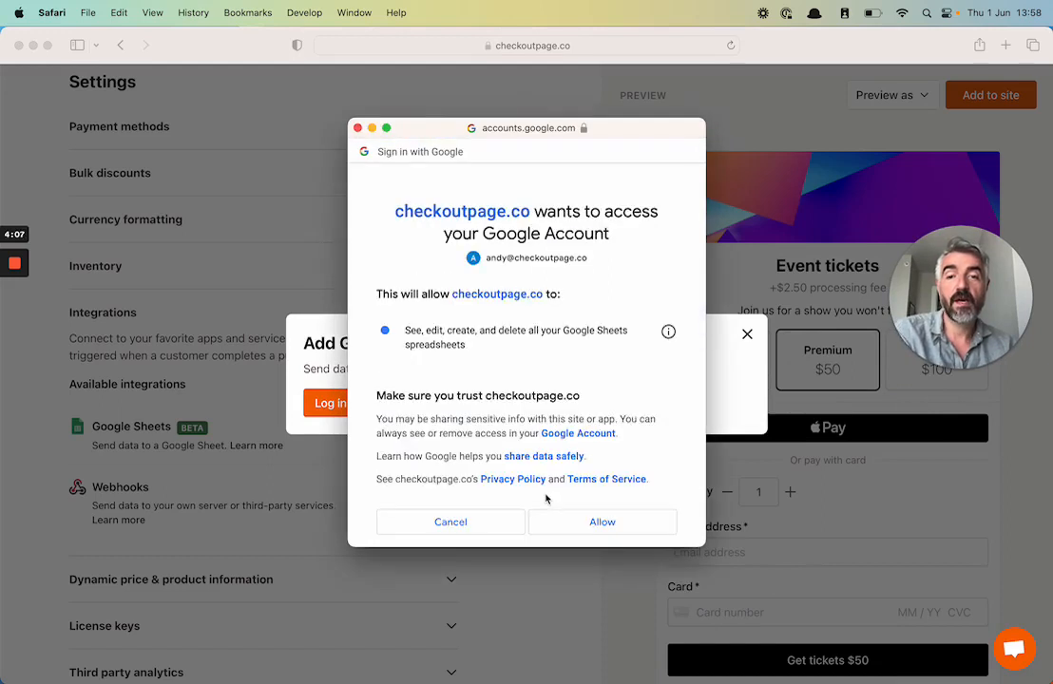
mouse_move(475, 226)
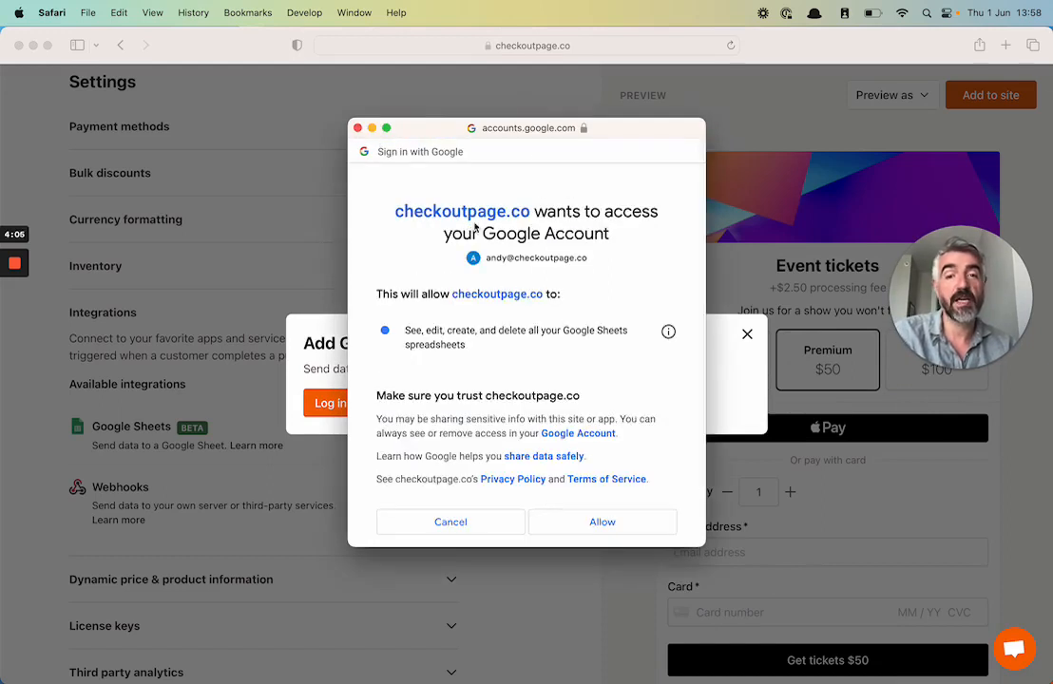
left_click(450, 522)
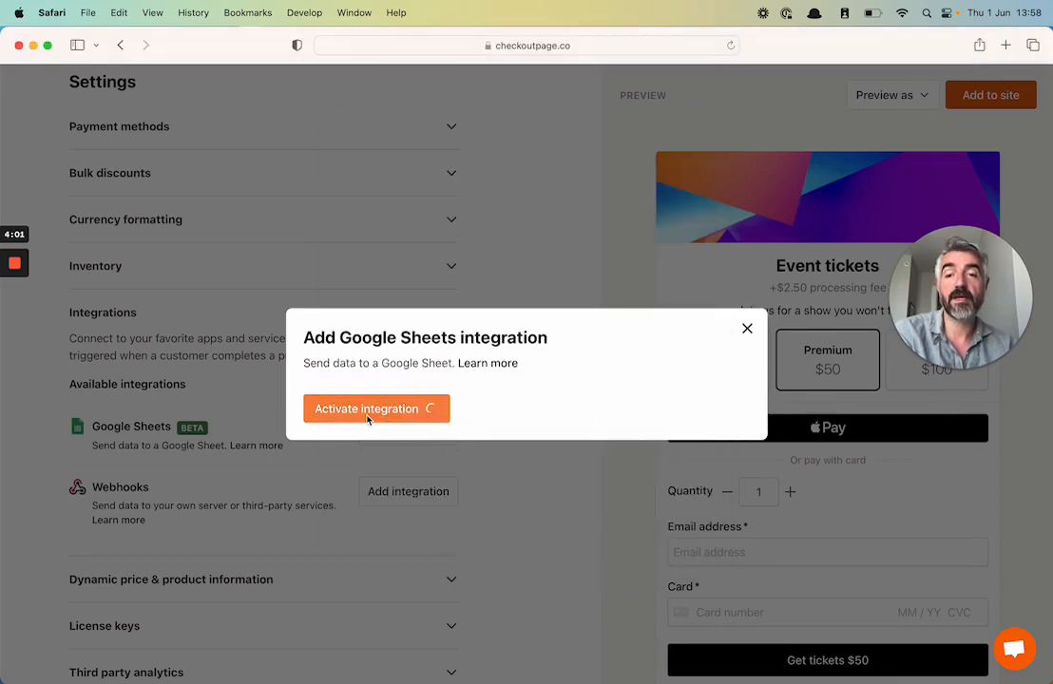
Step: Activate Google Sheets, then return to the checkout editor's Product page
left_click(366, 409)
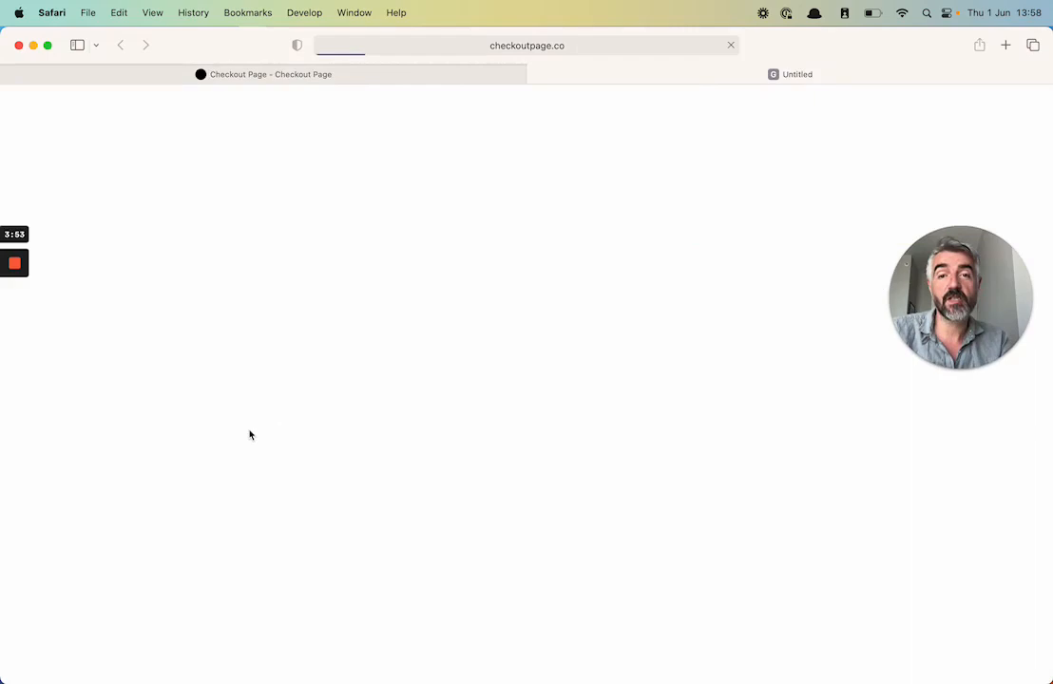
left_click(789, 74)
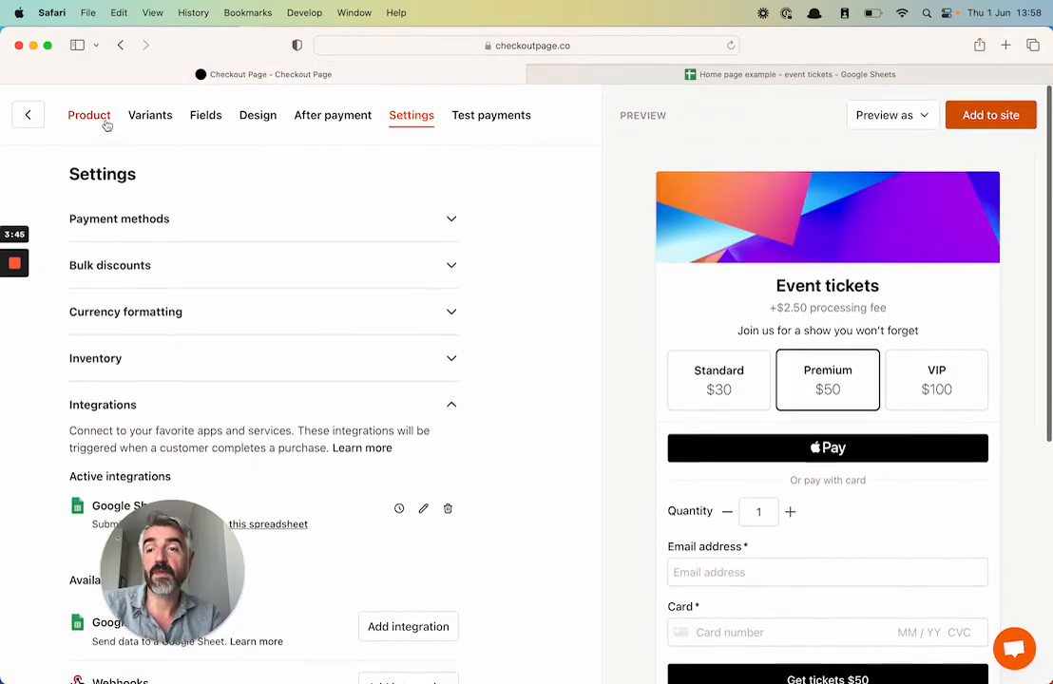
left_click(88, 115)
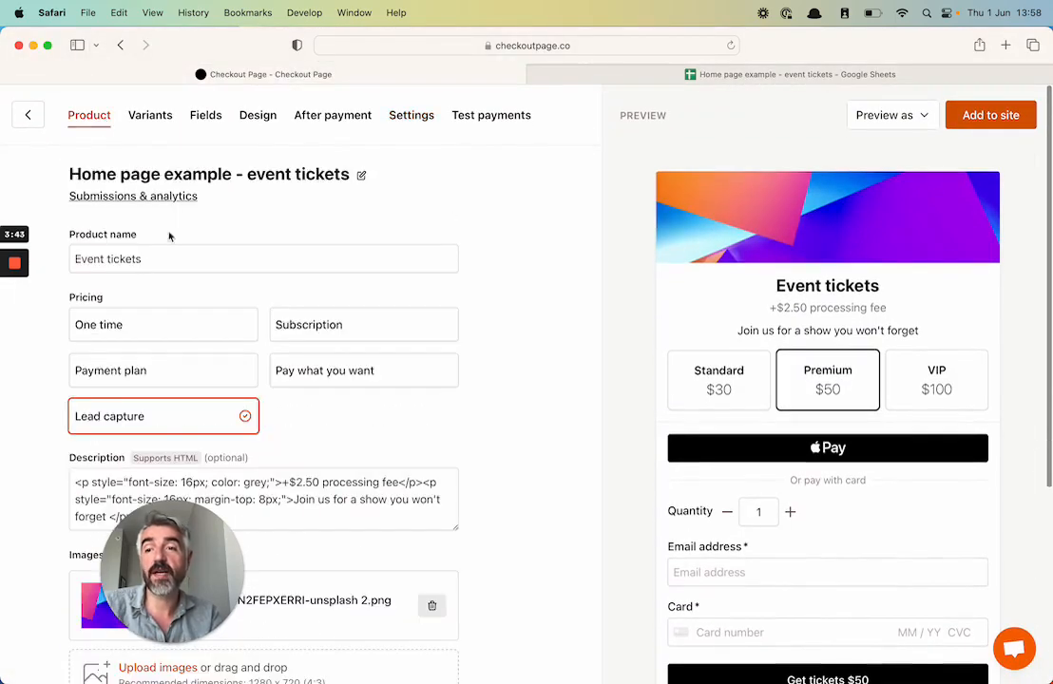
mouse_move(530, 182)
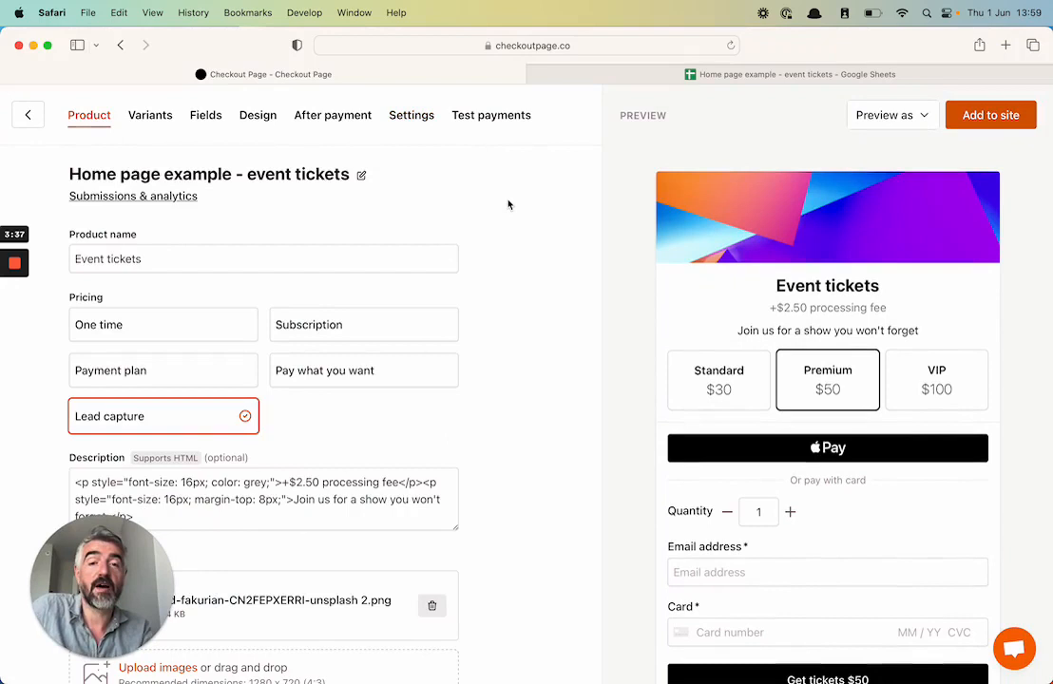
mouse_move(619, 347)
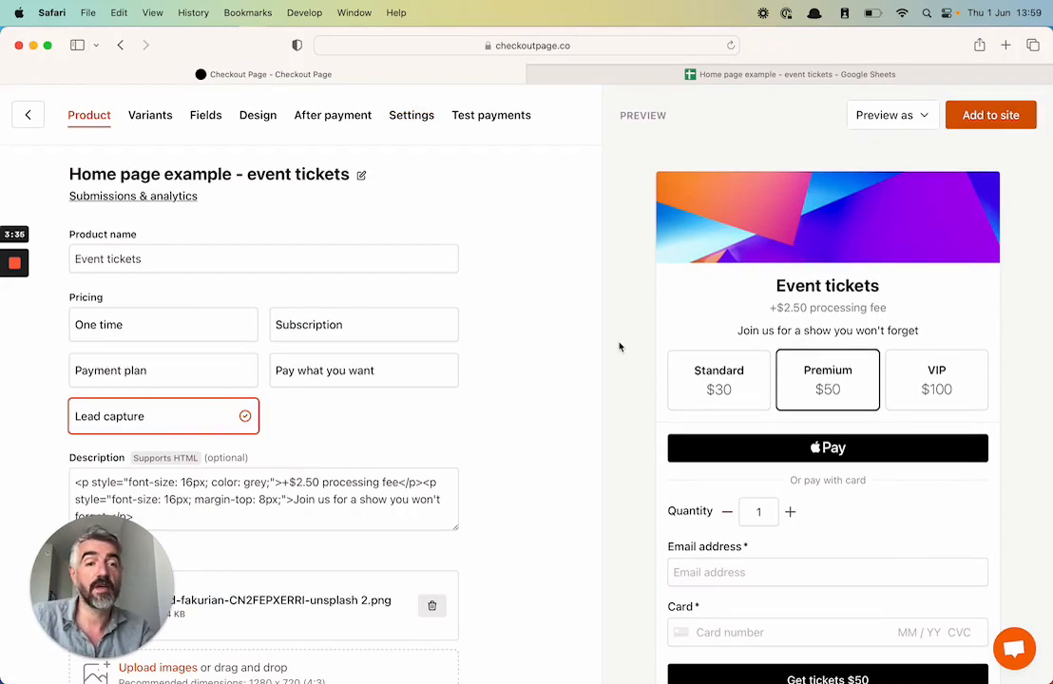
Step: In Test payments, select the VIP ticket and set quantity to 2
left_click(492, 115)
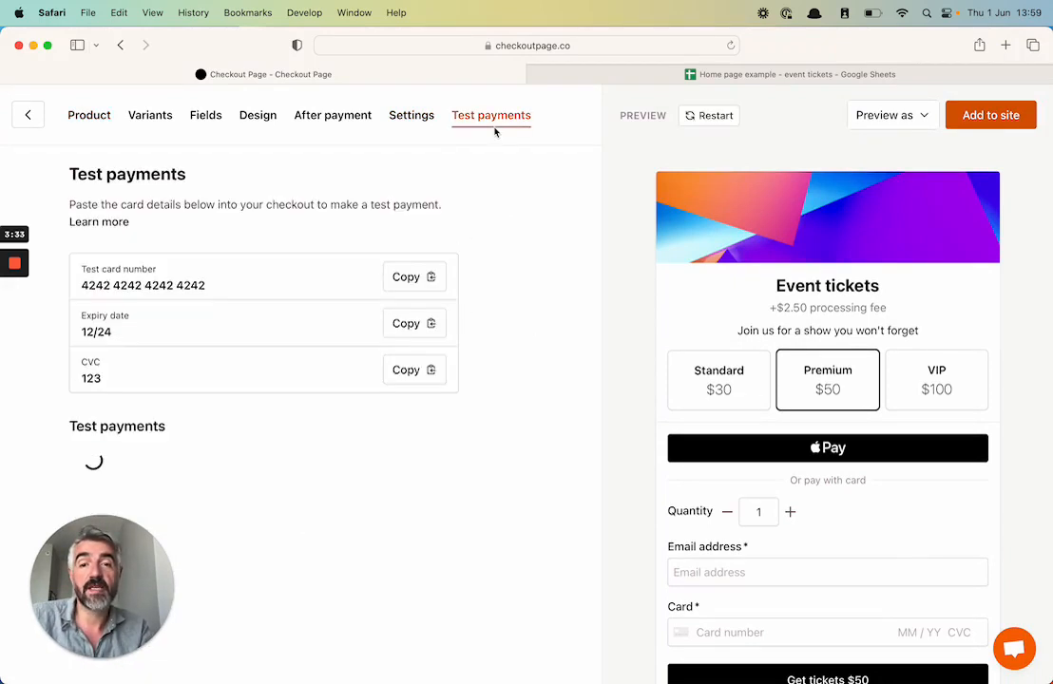
scroll("down", 3)
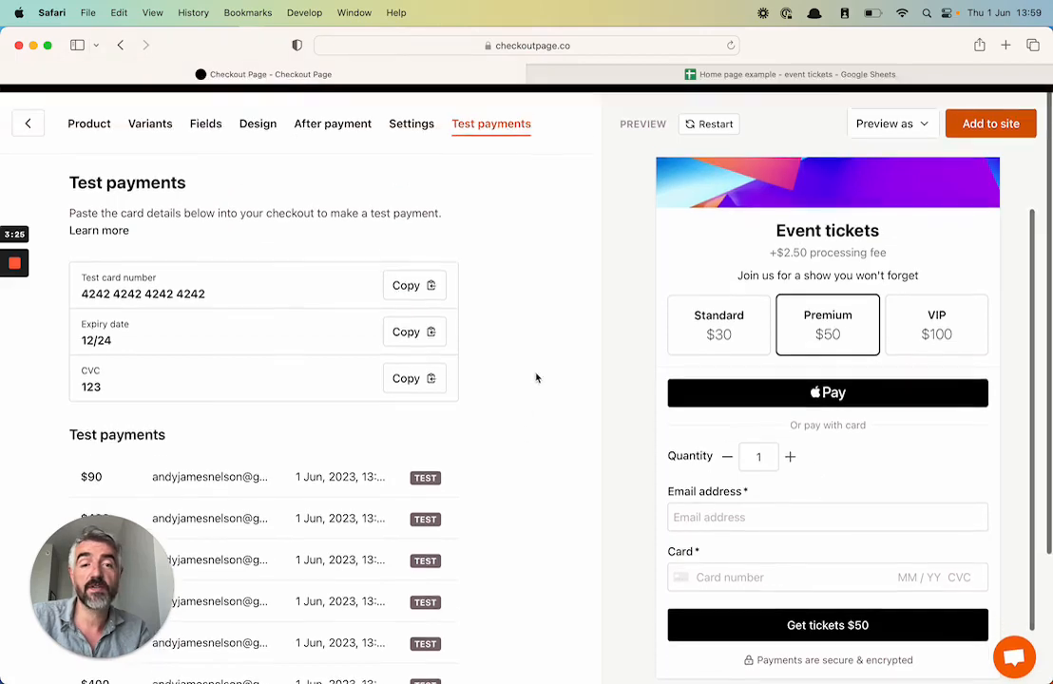
left_click(936, 315)
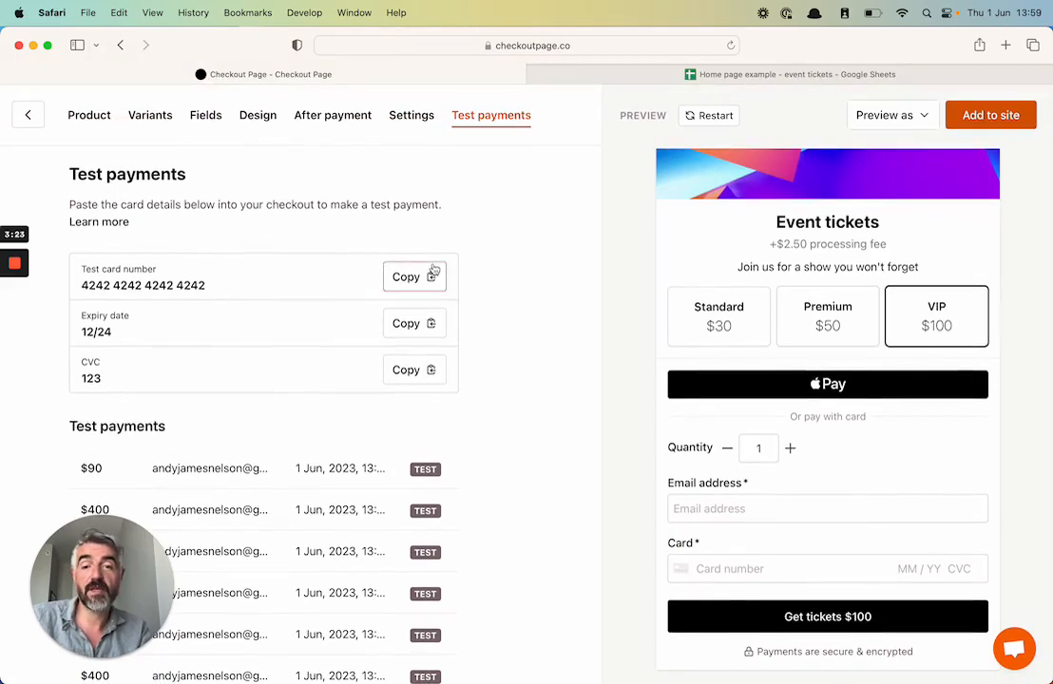
left_click(790, 448)
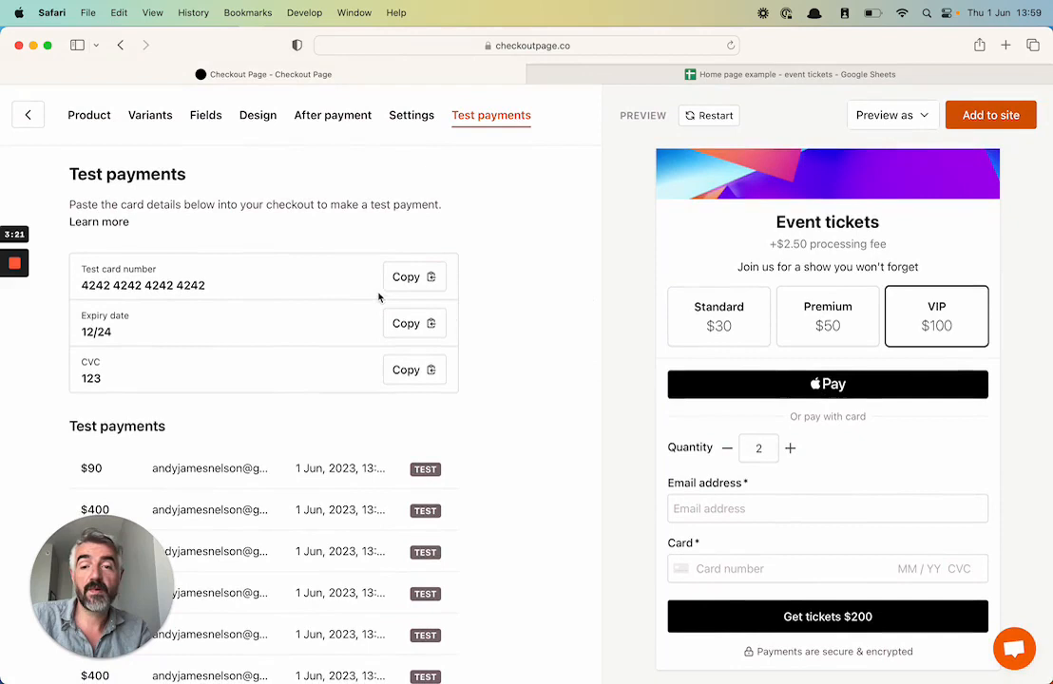
Step: Enter the test card details and submit the $200 payment
left_click(789, 569)
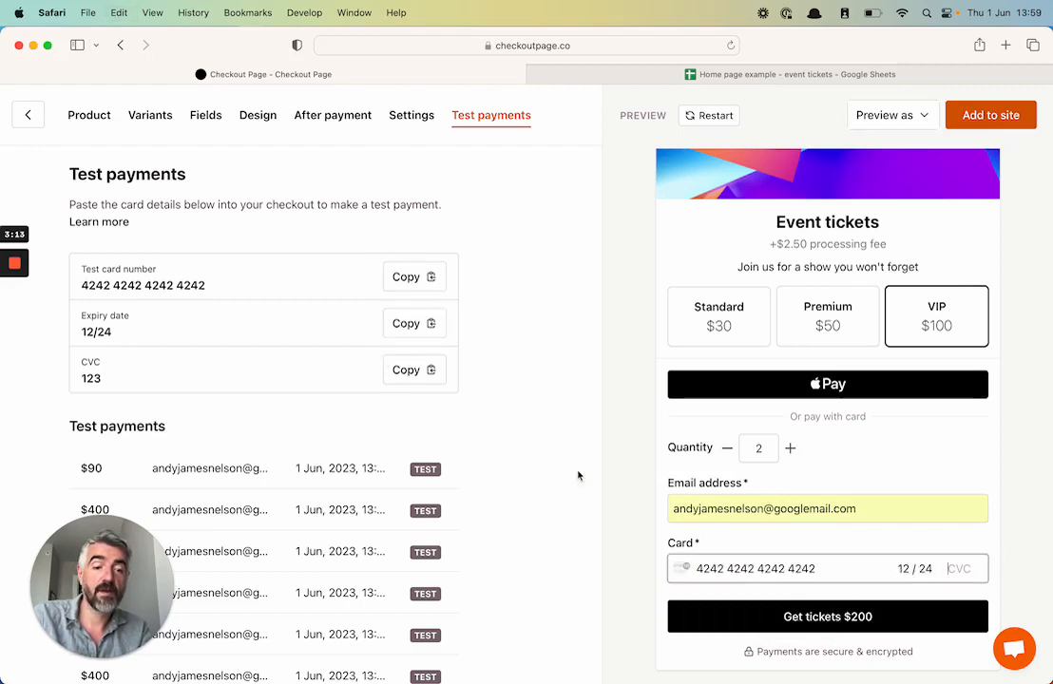
left_click(959, 568)
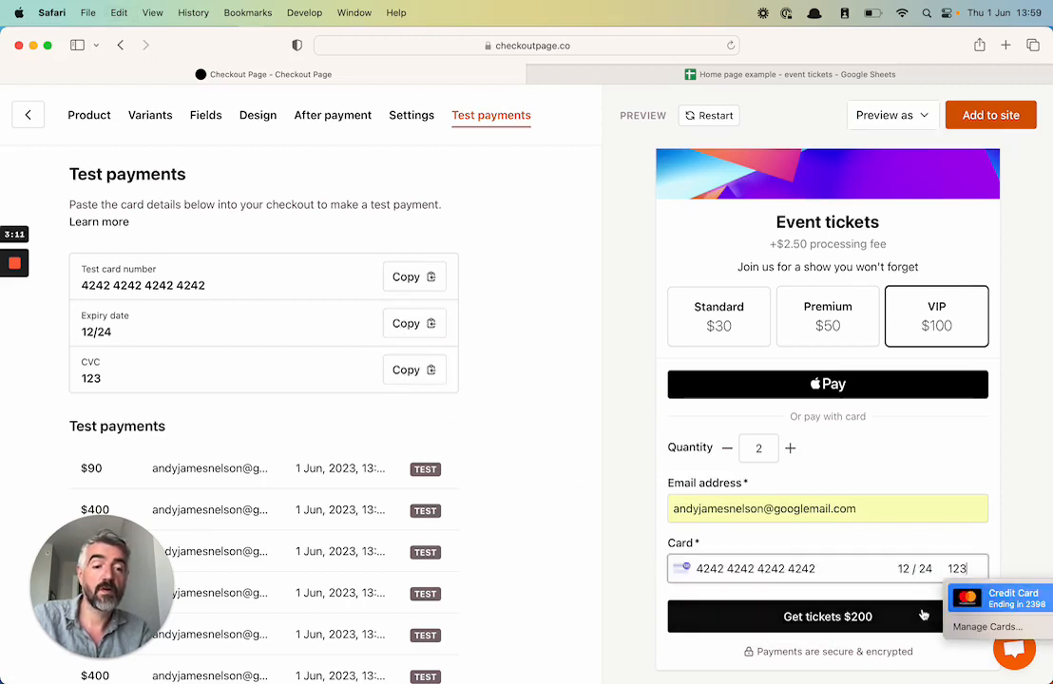
left_click(827, 617)
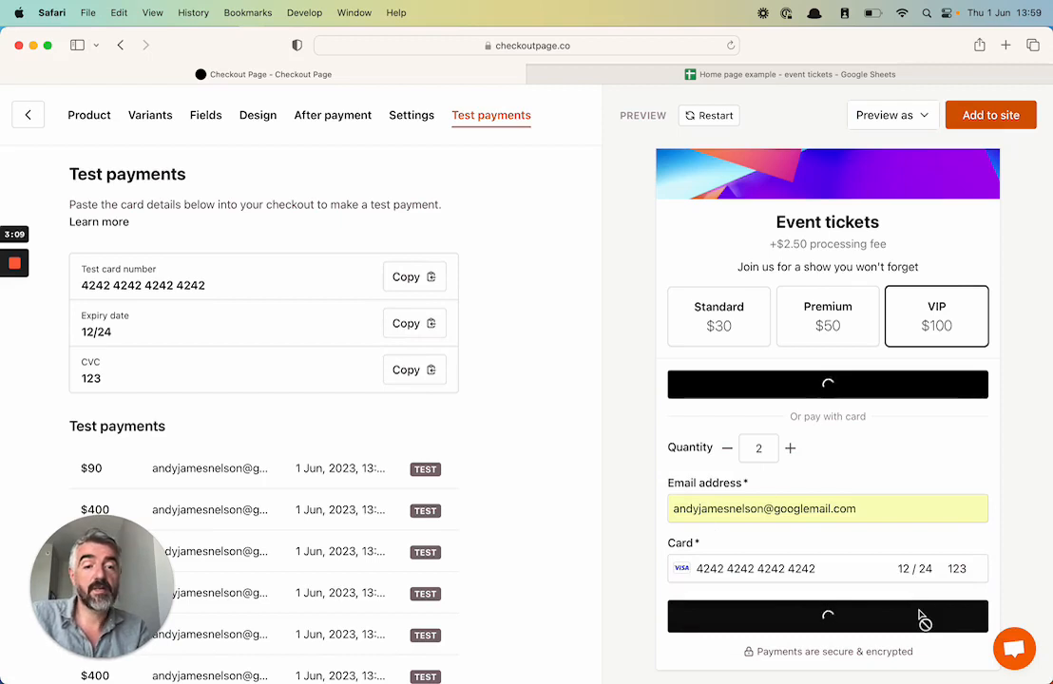
left_click(827, 616)
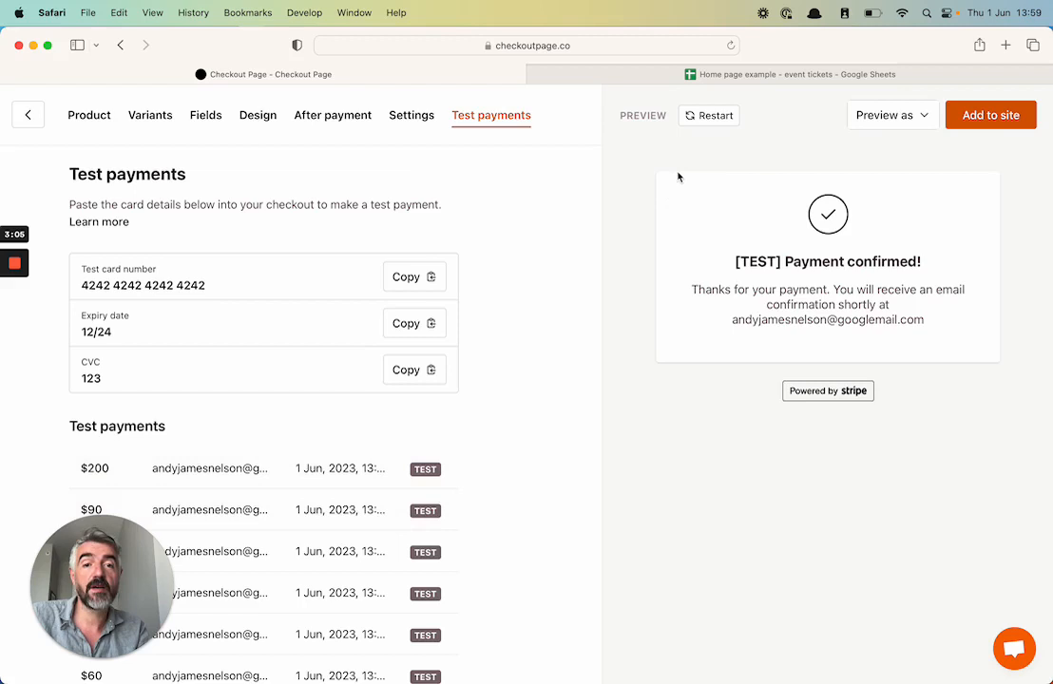
Step: In the linked spreadsheet, inspect the payment row's email and quantity cells
left_click(789, 74)
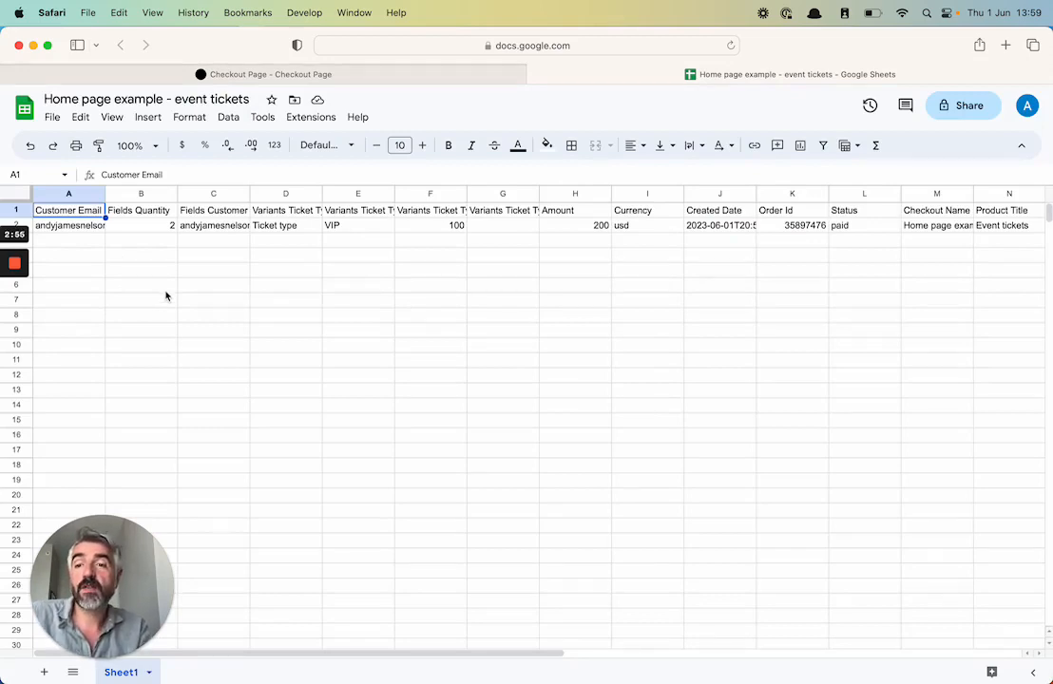
left_click(68, 225)
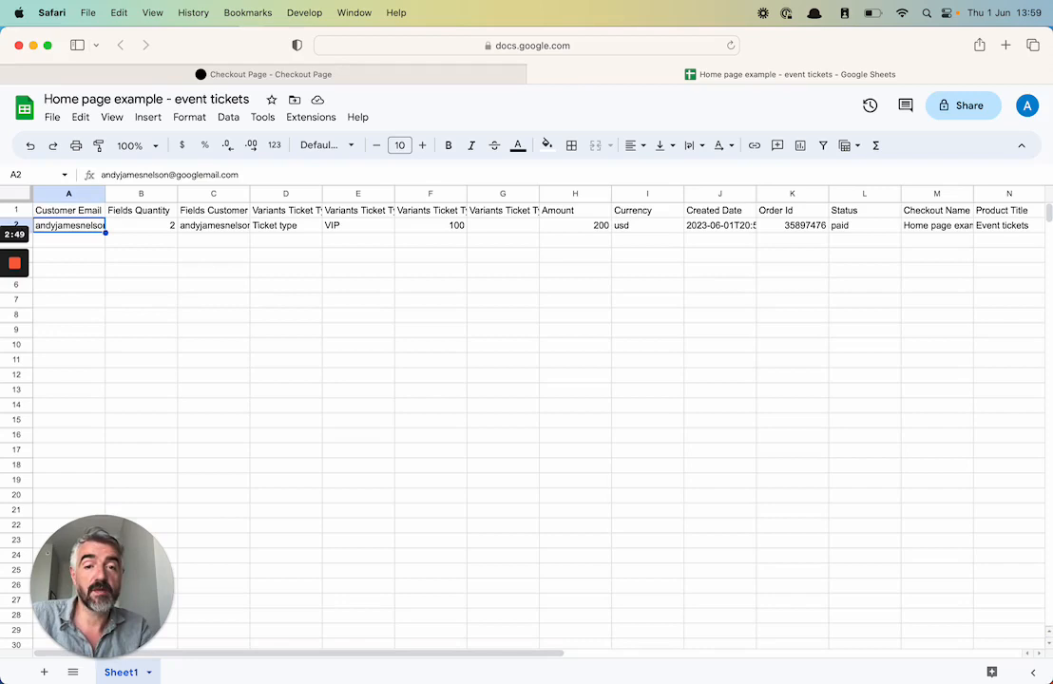
left_click(141, 225)
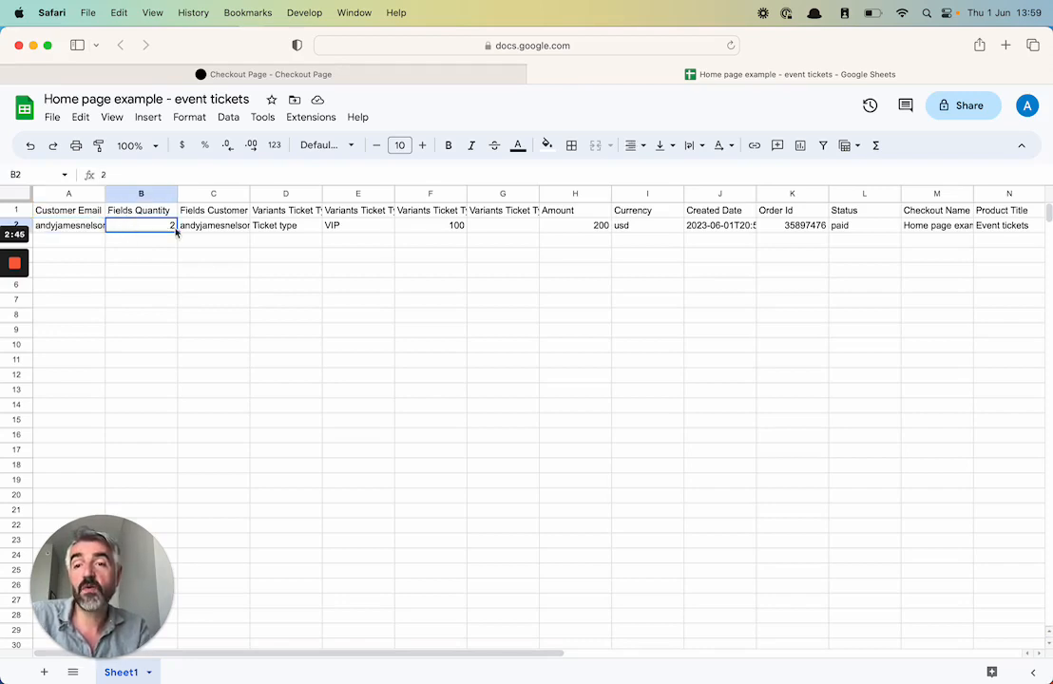
Step: Check the VIP price and Amount values, then select the Amount column
left_click(429, 225)
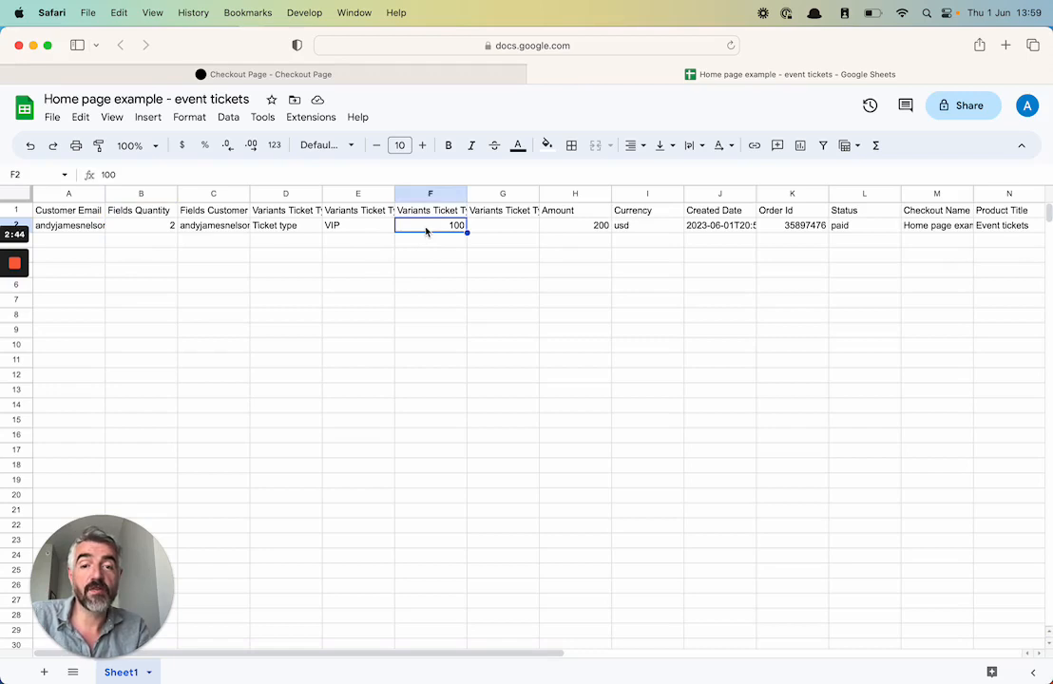
left_click(575, 225)
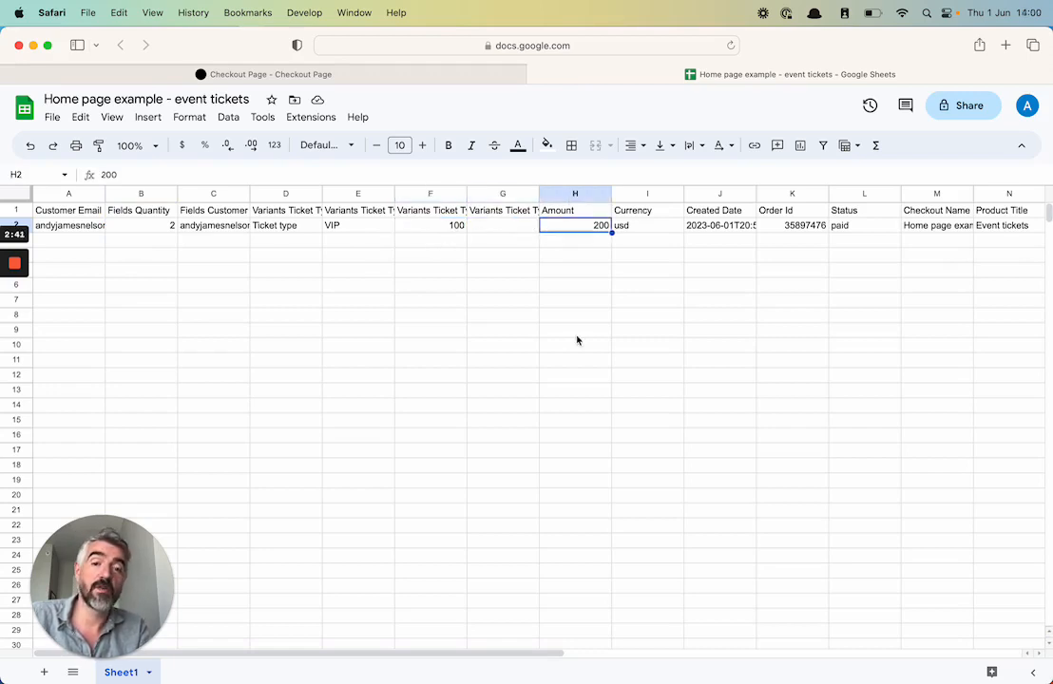
mouse_move(397, 331)
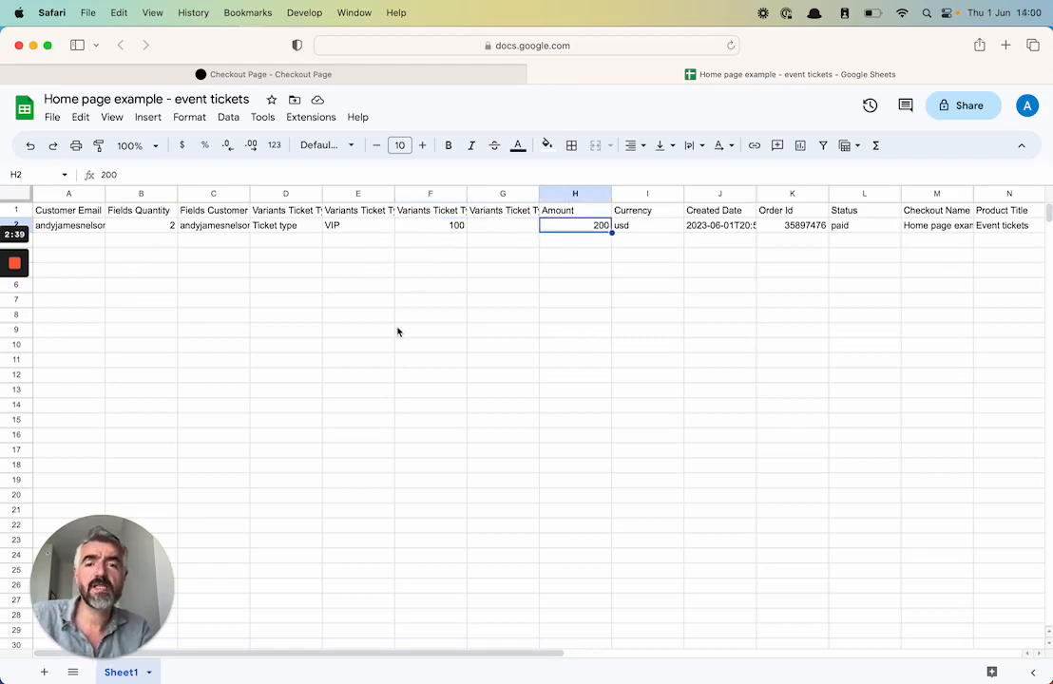
mouse_move(479, 260)
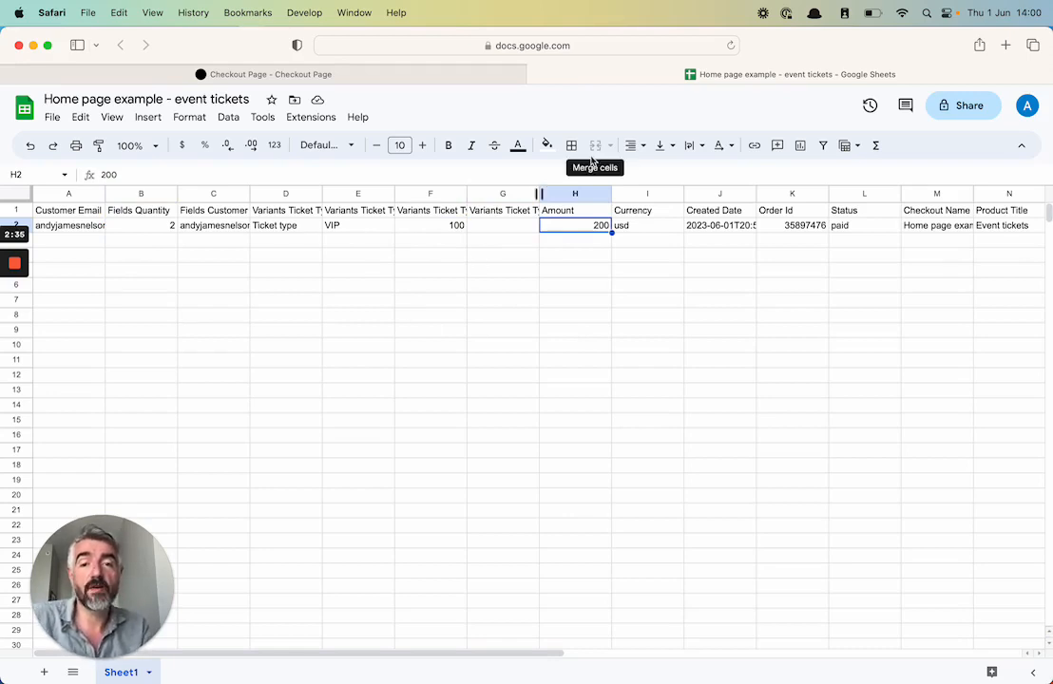
left_click(575, 194)
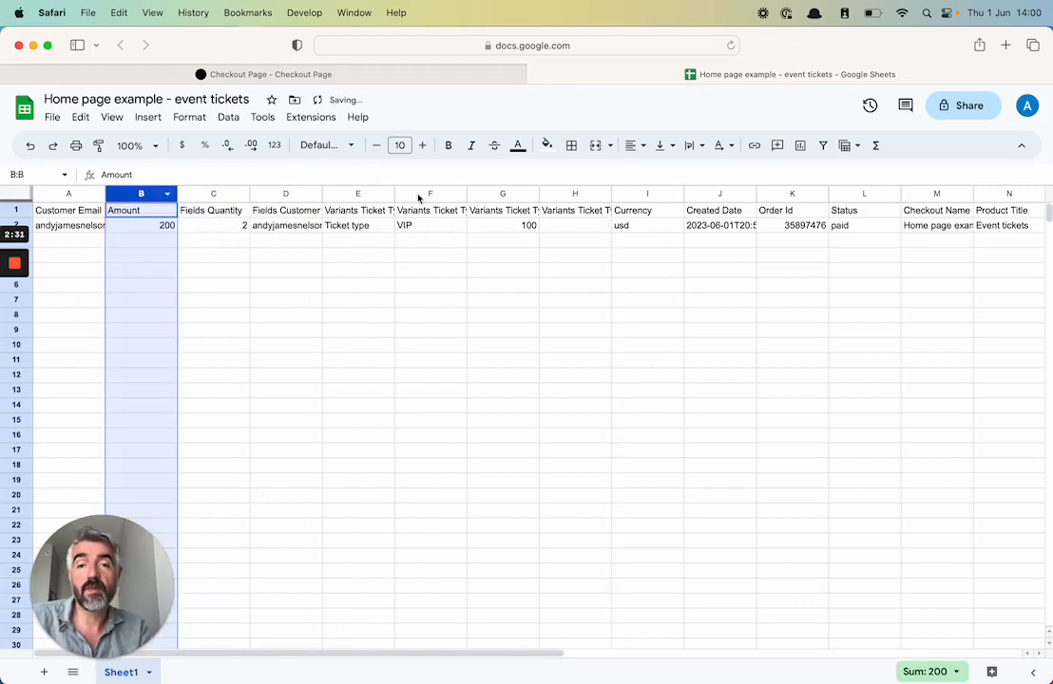
Step: Deselect the moved Amount column and rename the spreadsheet to 'Events'
left_click(545, 146)
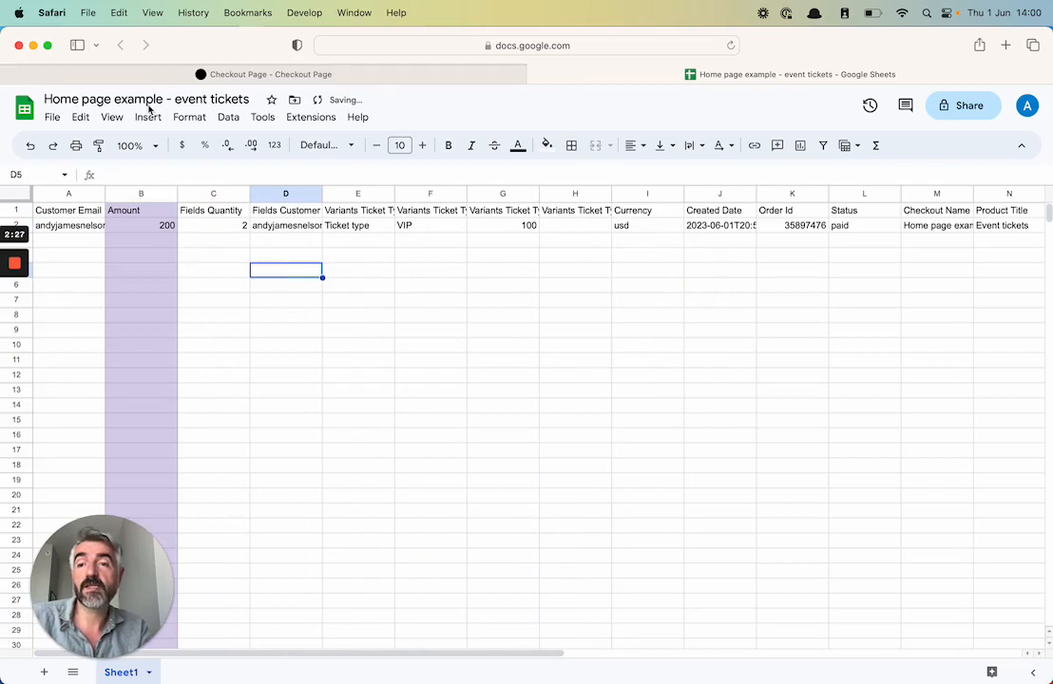
left_click(146, 99)
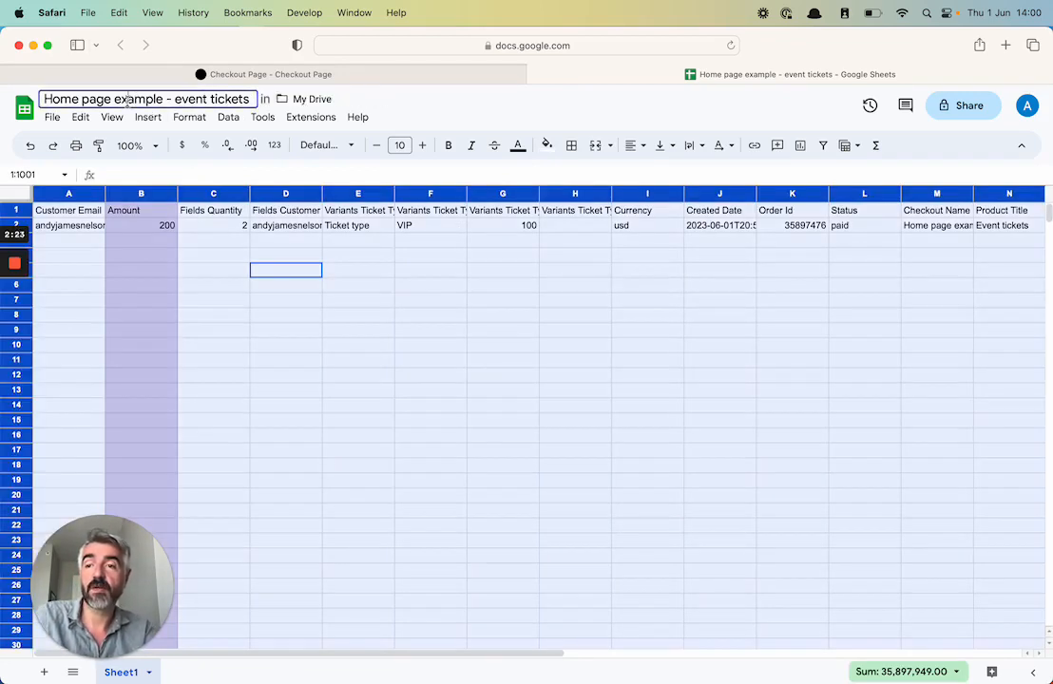
type("Events")
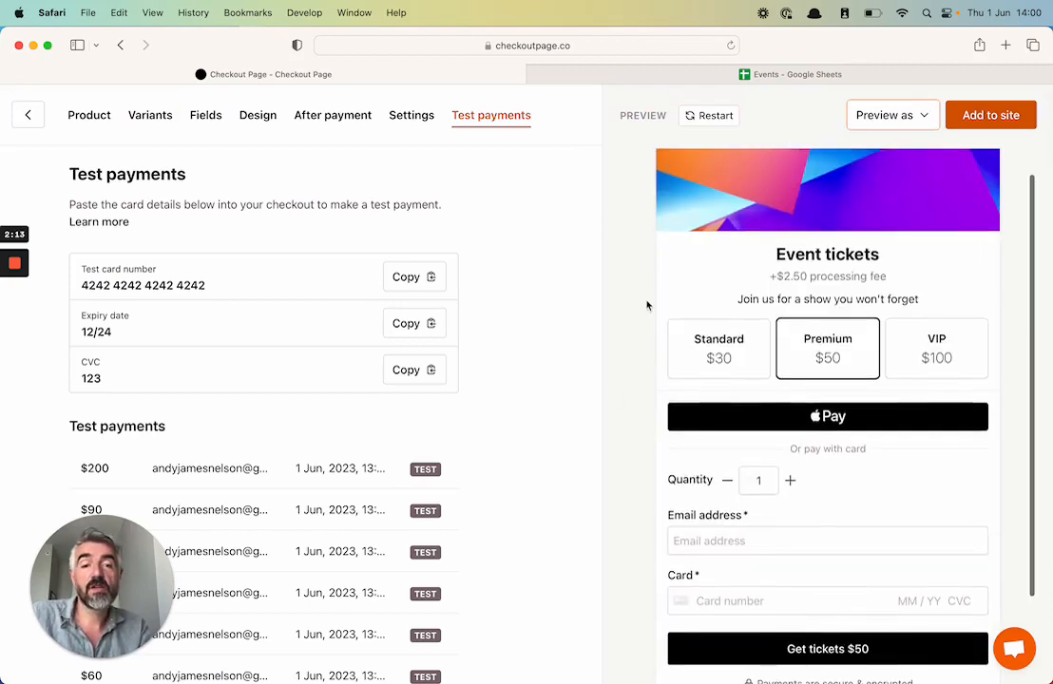
Step: Buy four Standard $30 tickets with the saved email as a $120 test payment
left_click(718, 310)
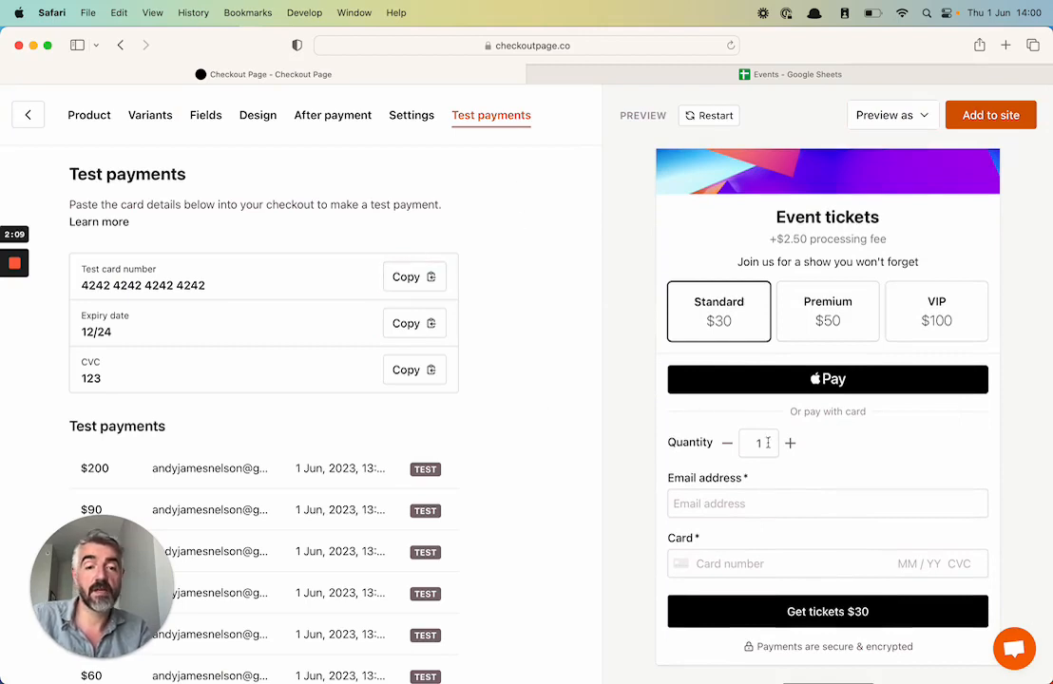
left_click(789, 443)
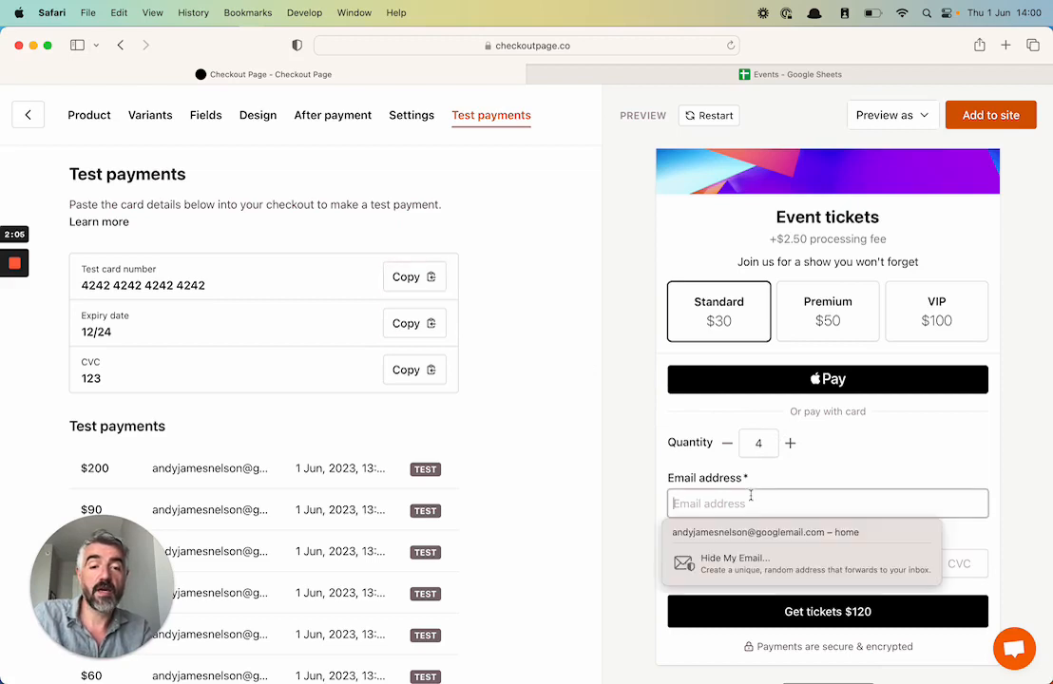
left_click(765, 532)
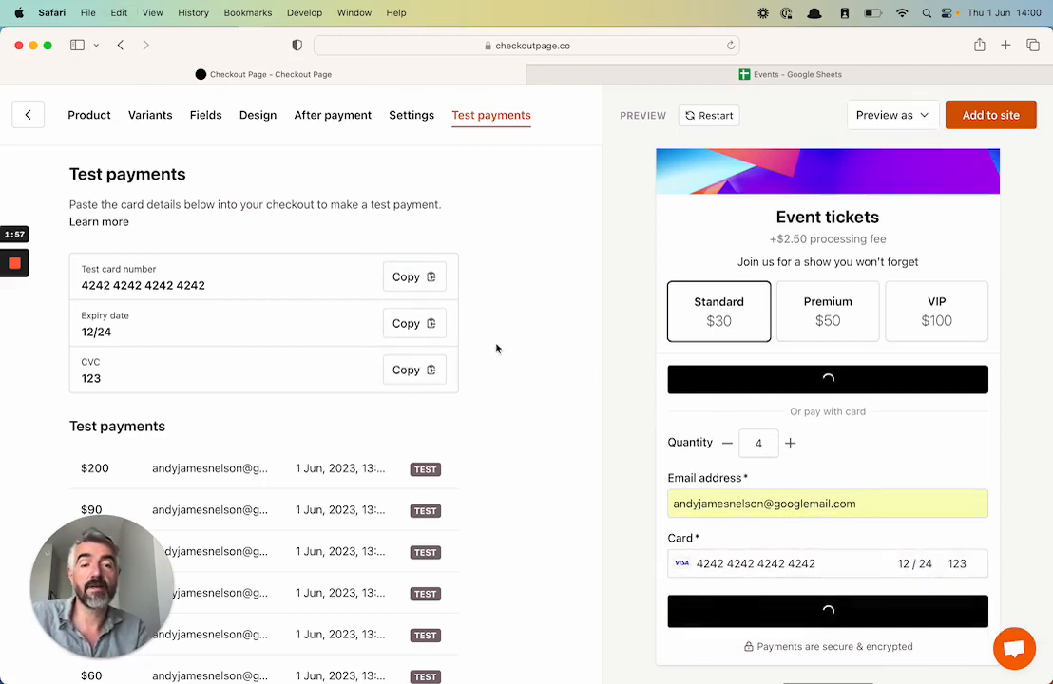
left_click(828, 610)
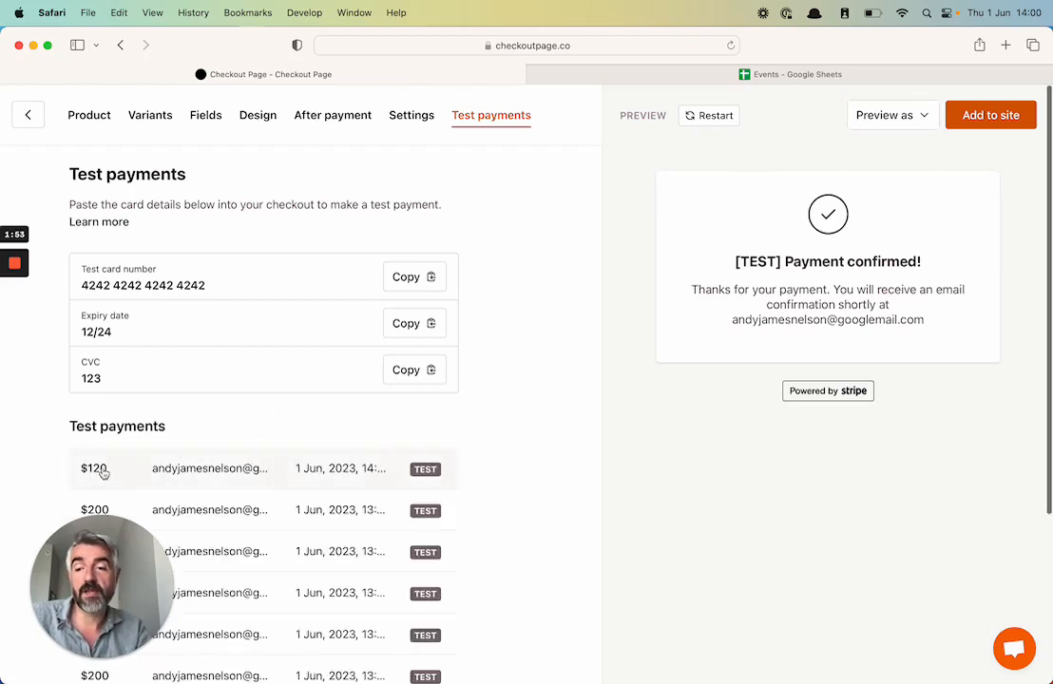
left_click(796, 74)
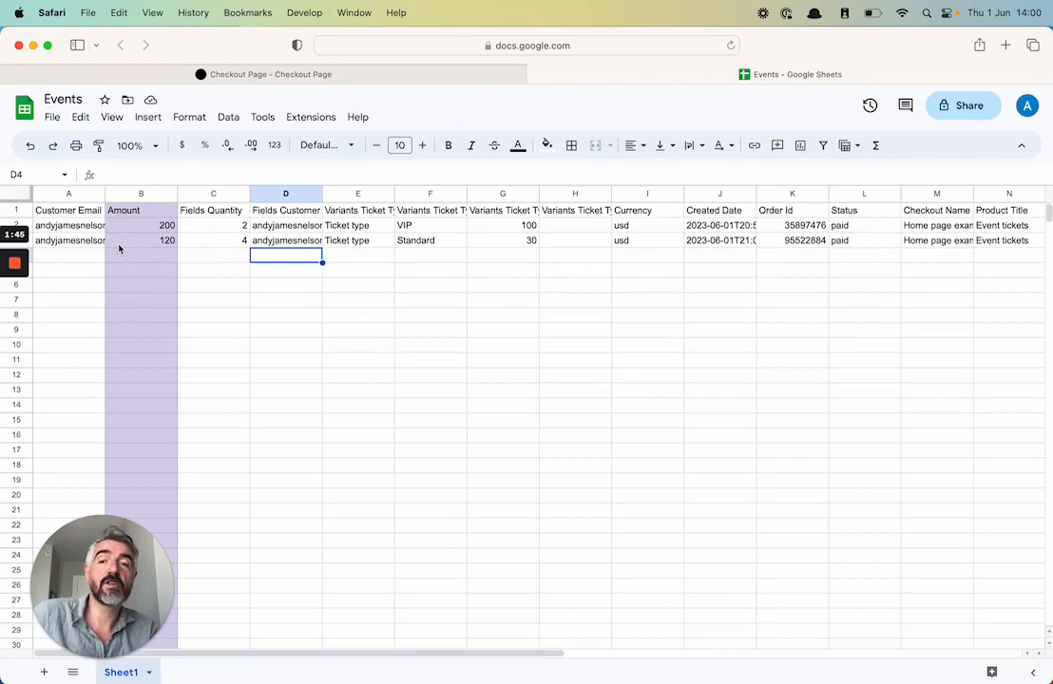
mouse_move(413, 466)
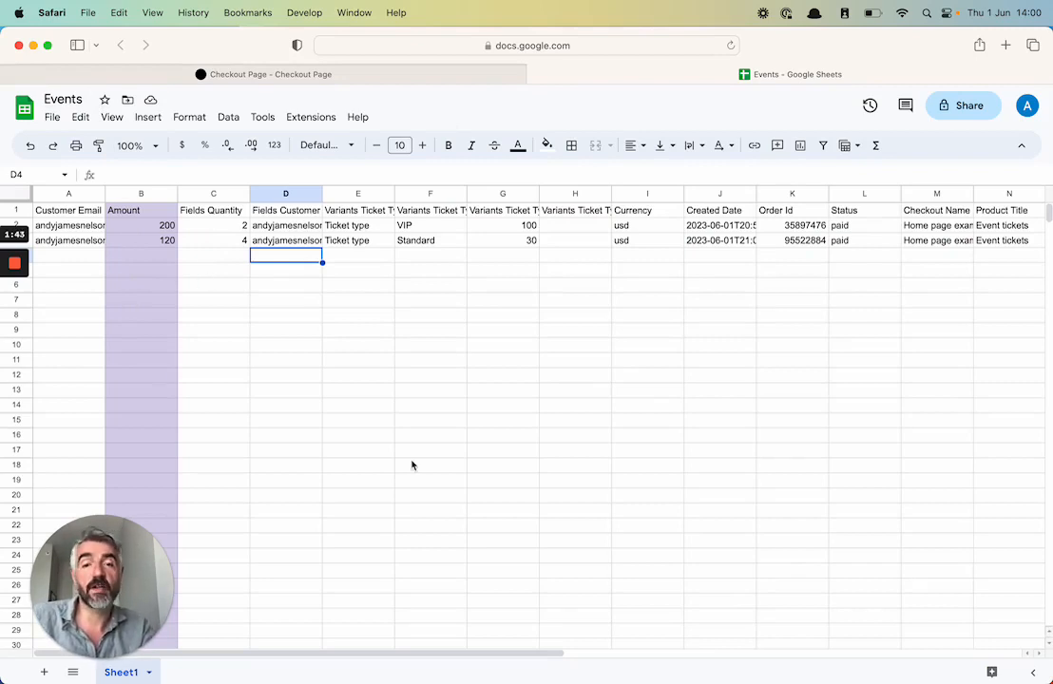
mouse_move(426, 477)
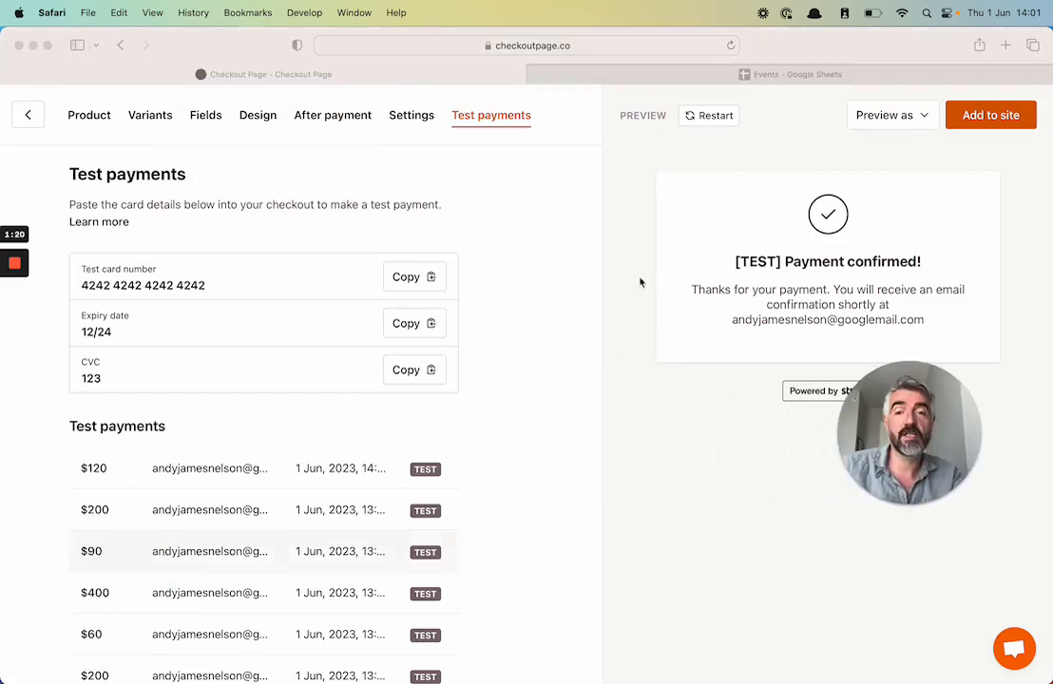
Step: Reopen the linked spreadsheet from the checkout's Integrations settings
left_click(410, 115)
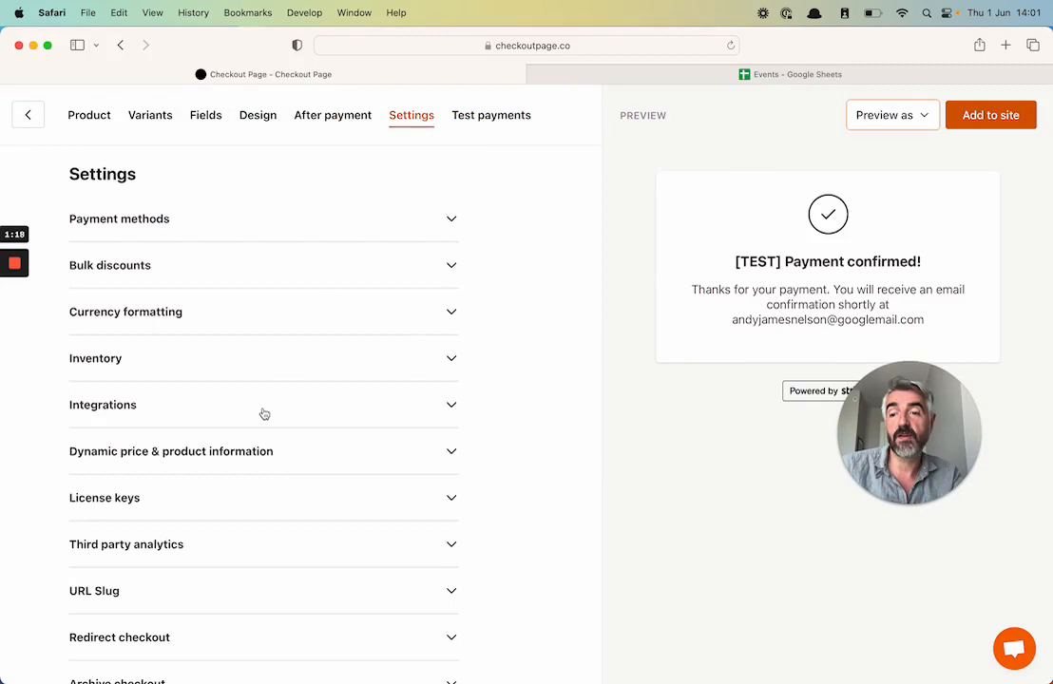
left_click(263, 404)
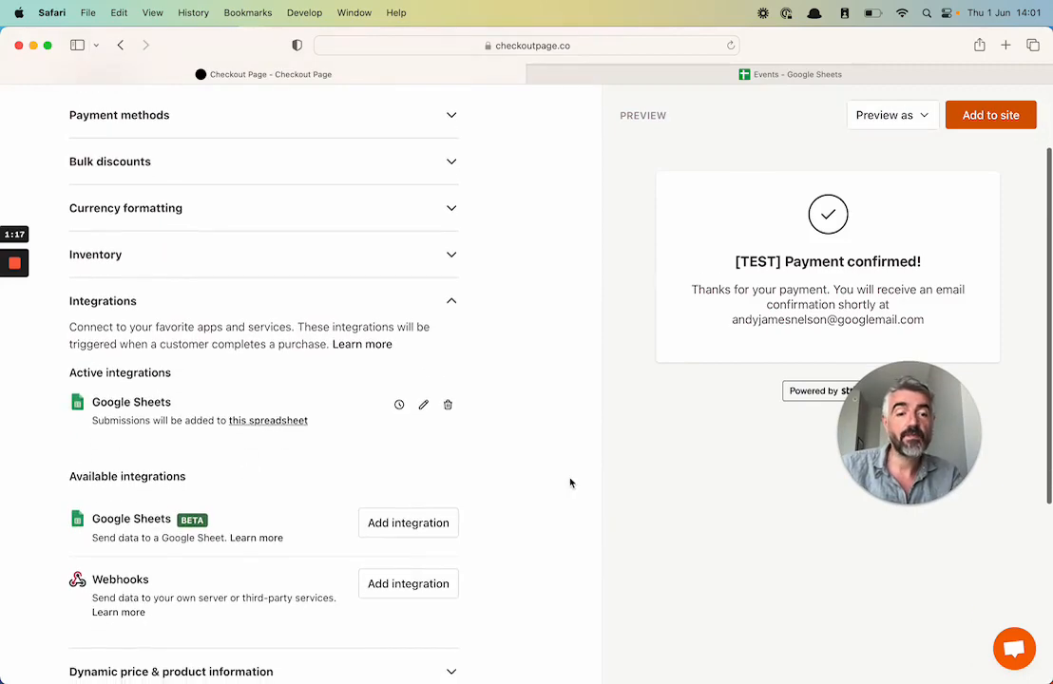
left_click(796, 75)
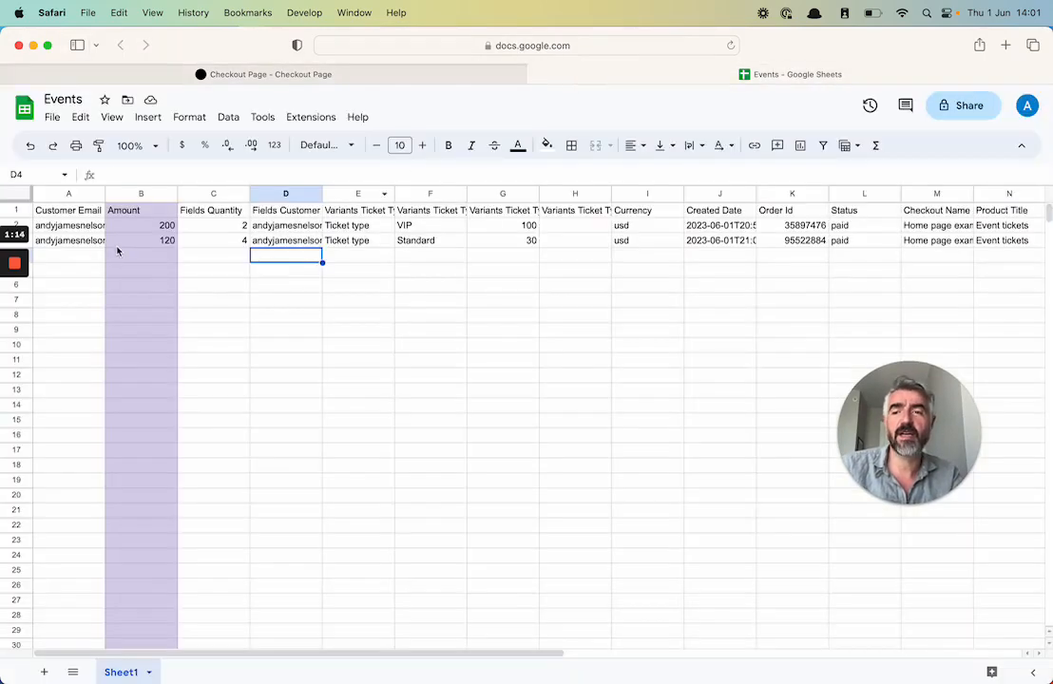
Step: Clear test payment rows 2–3 and return to Checkout Page
left_click(68, 225)
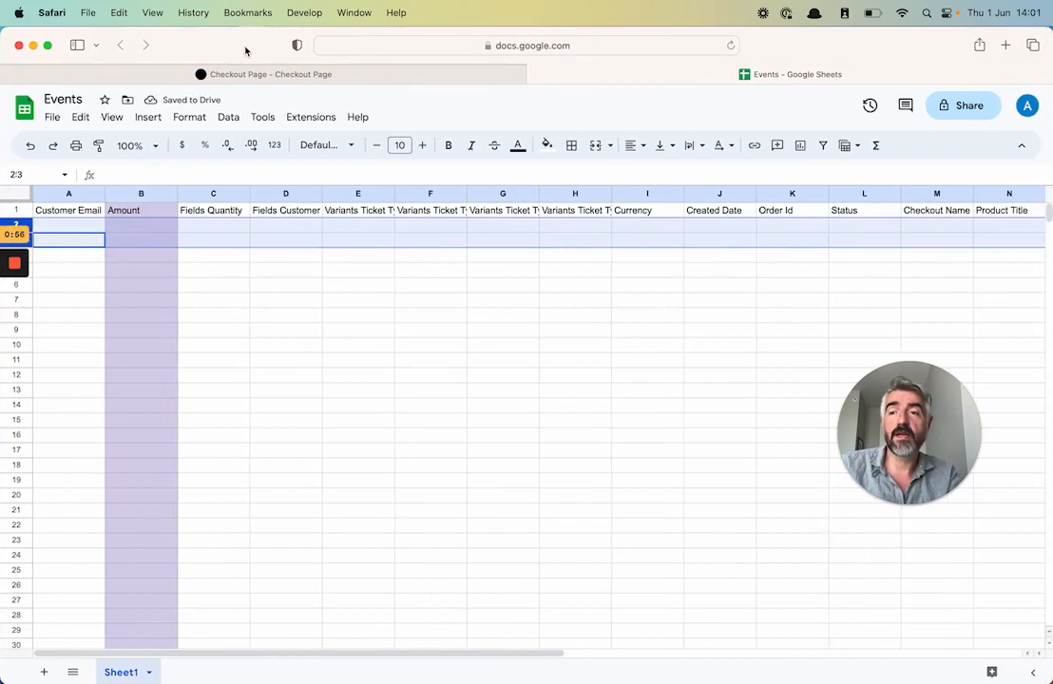
mouse_move(304, 533)
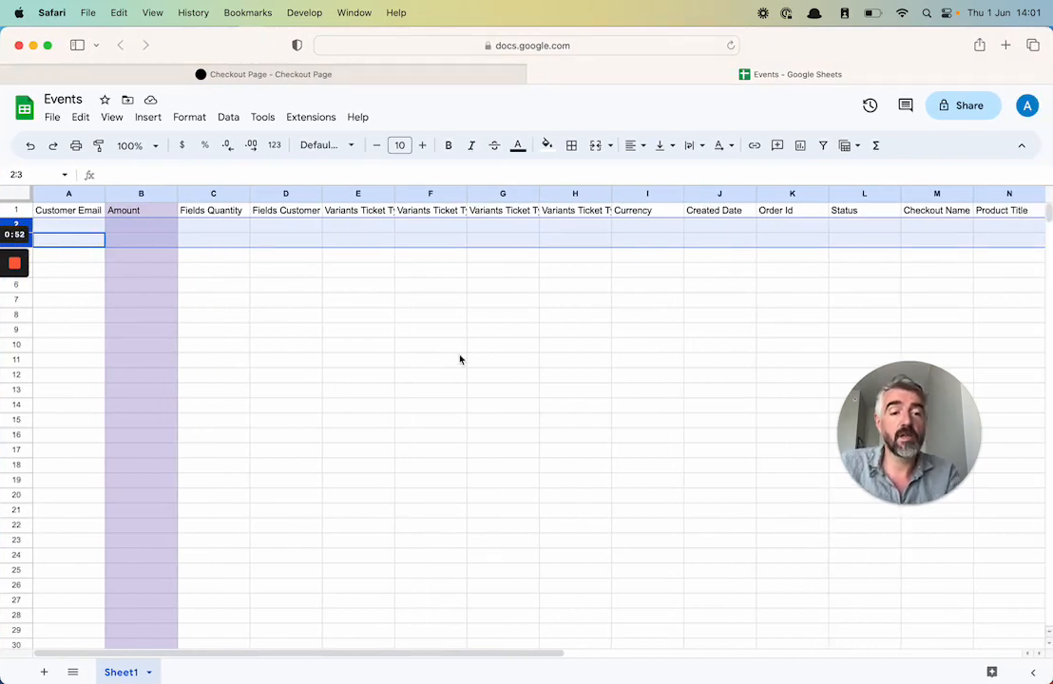
left_click(263, 74)
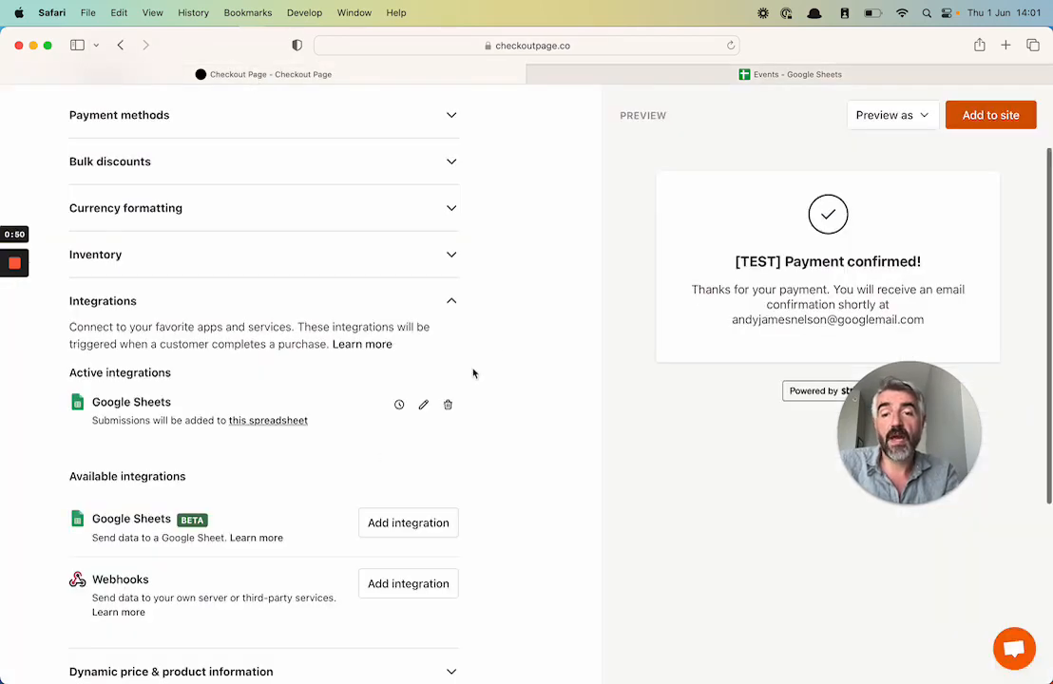
mouse_move(447, 405)
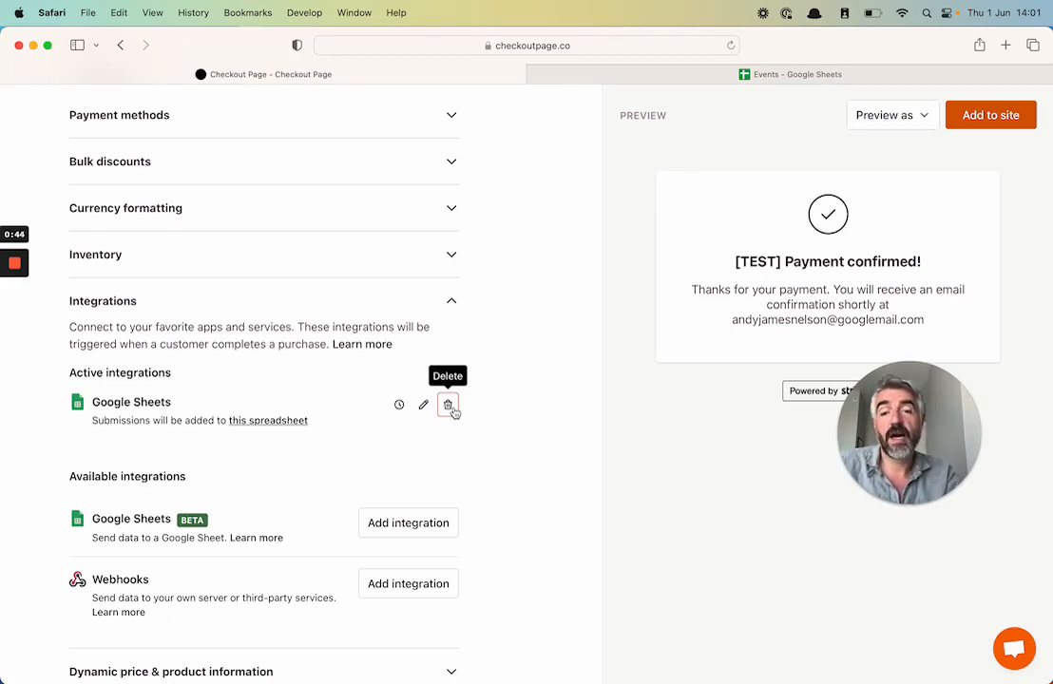
mouse_move(423, 405)
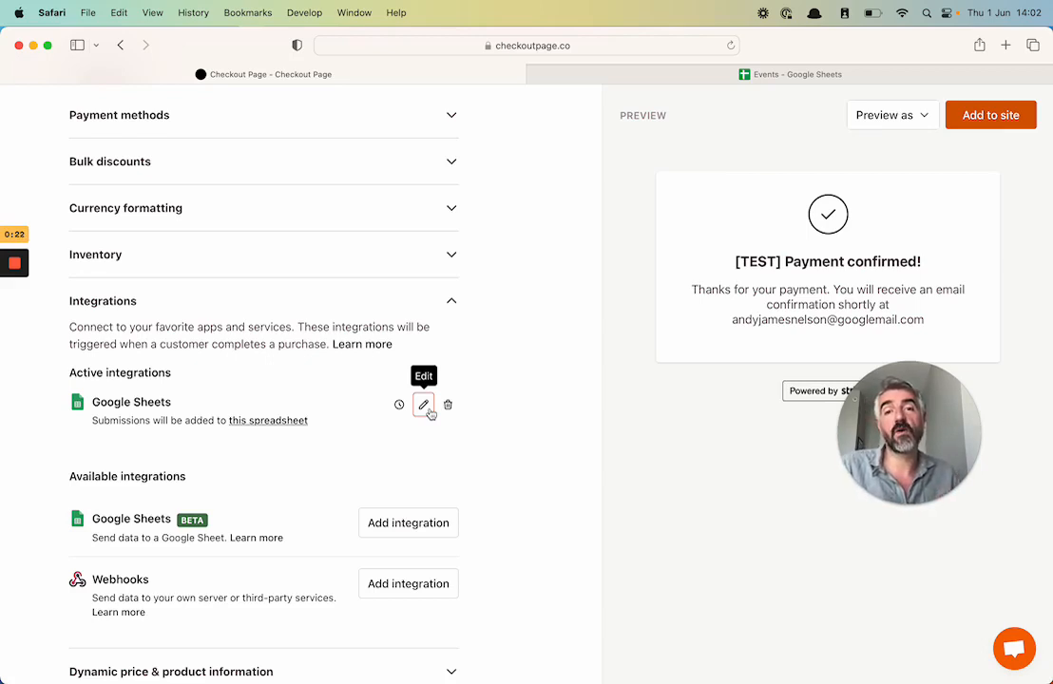
mouse_move(625, 431)
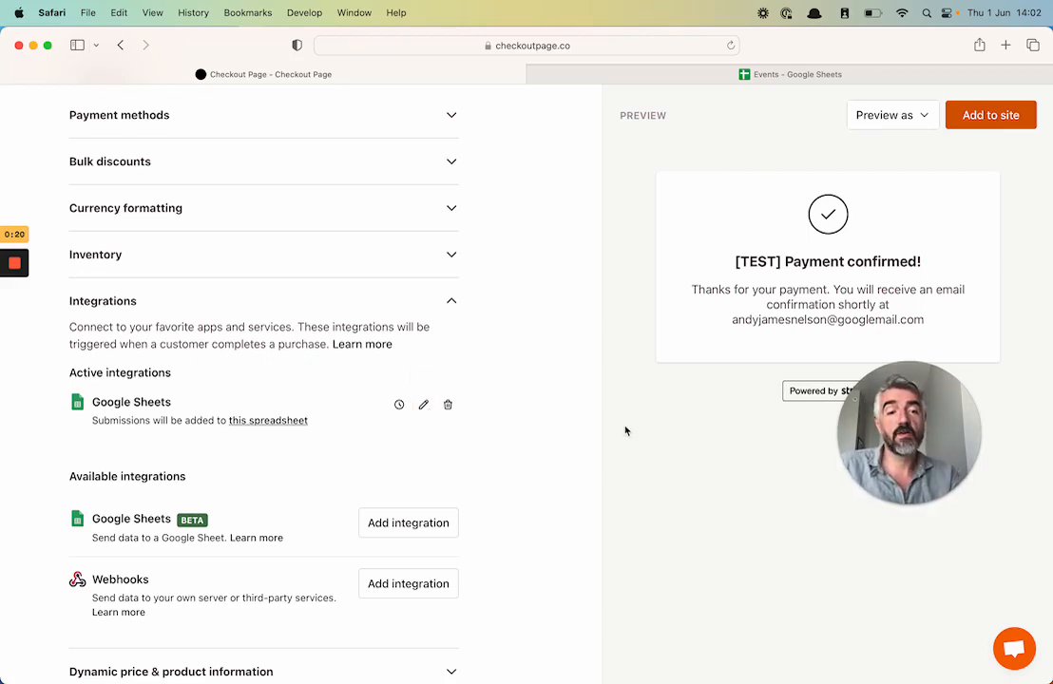
mouse_move(362, 344)
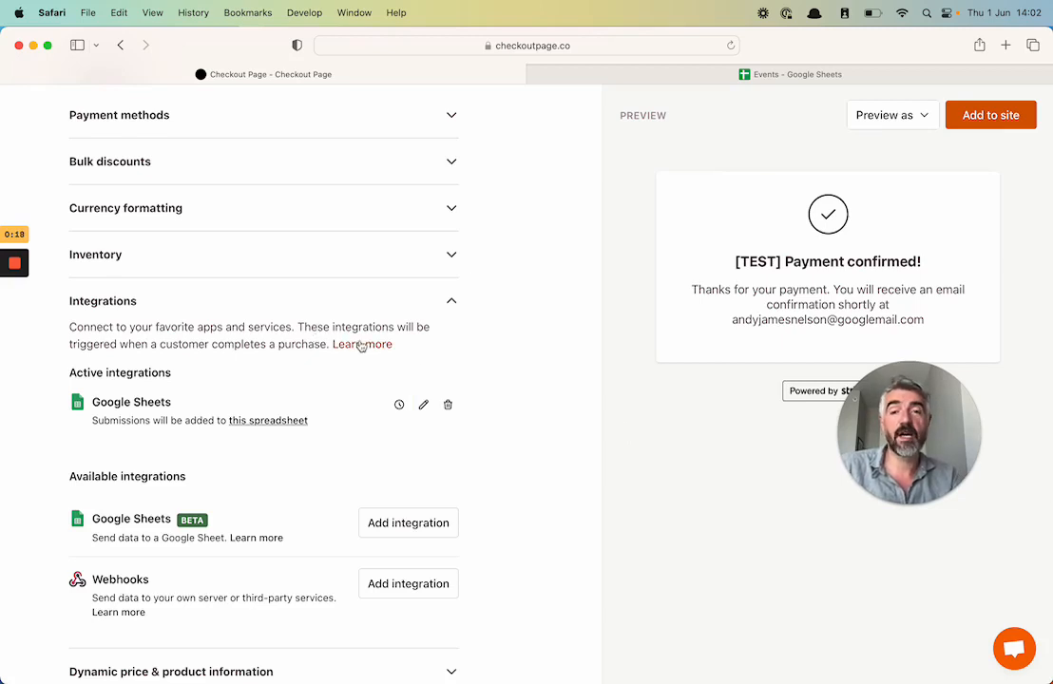
mouse_move(485, 271)
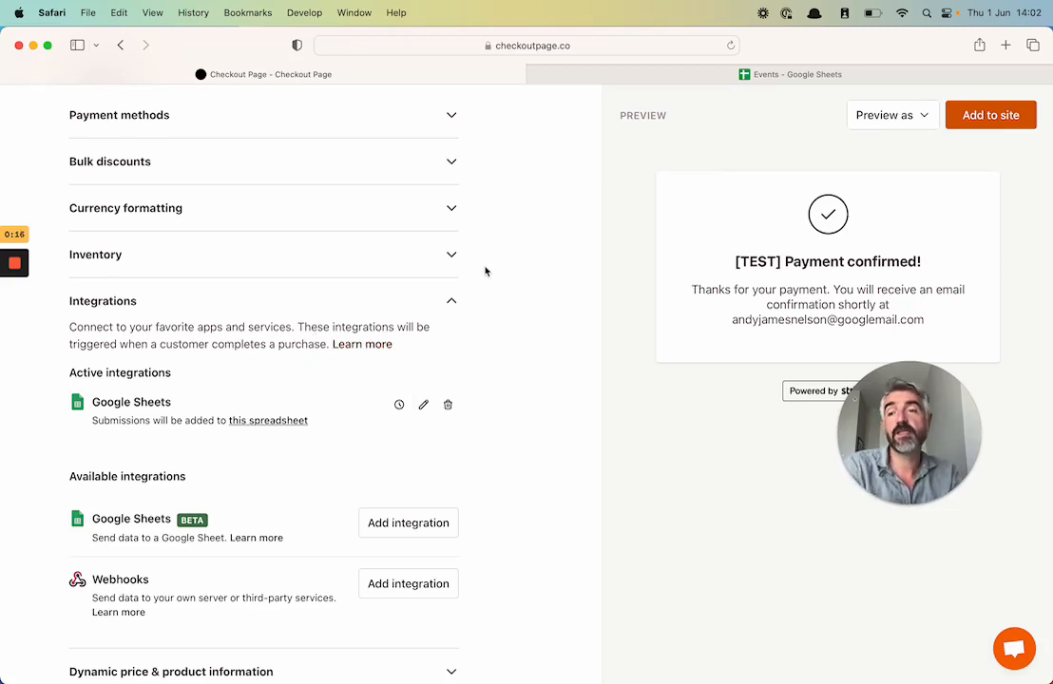